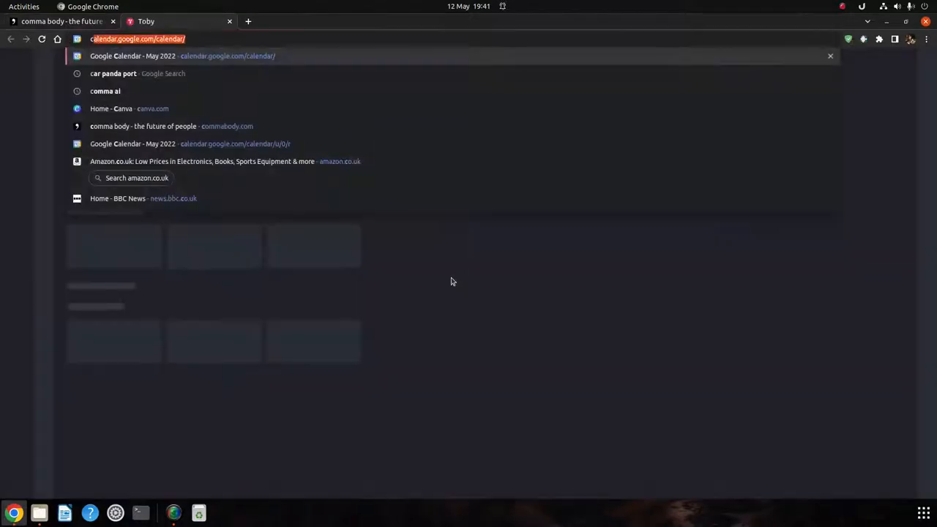
Load comma.ai from the address-bar suggestion and read down the comma three hero section
left_click(105, 91)
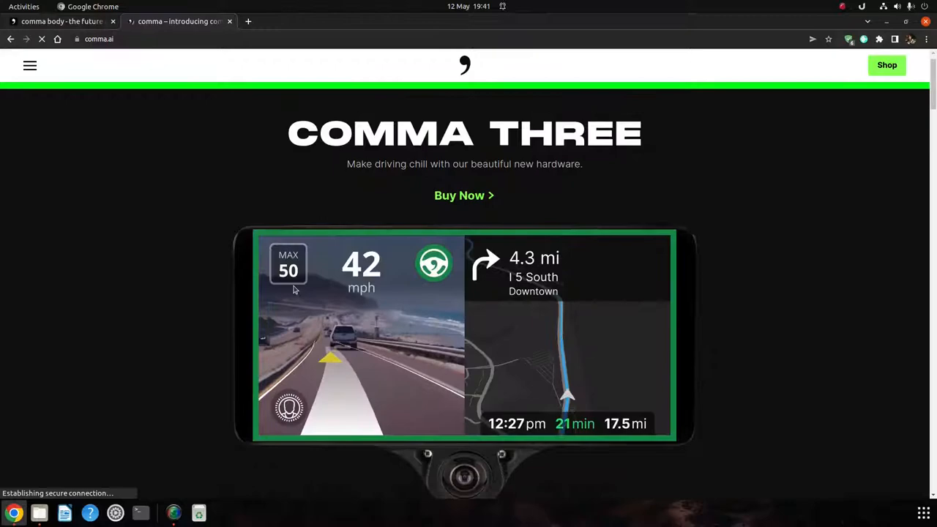
scroll("down", 3)
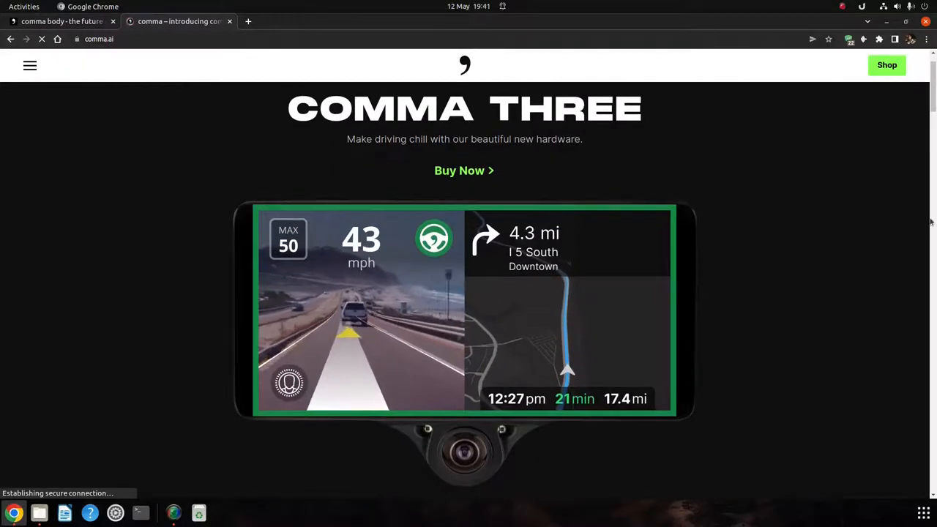
scroll("down", 3)
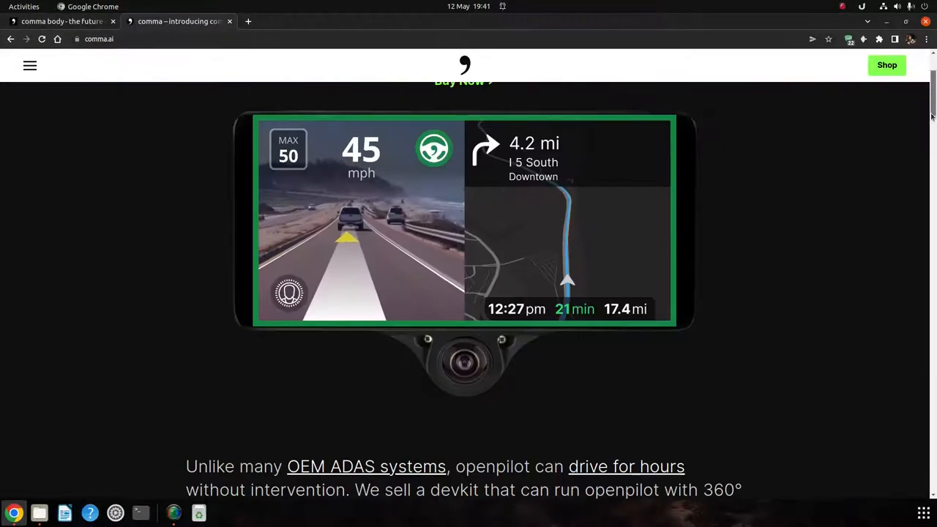
scroll("down", 3)
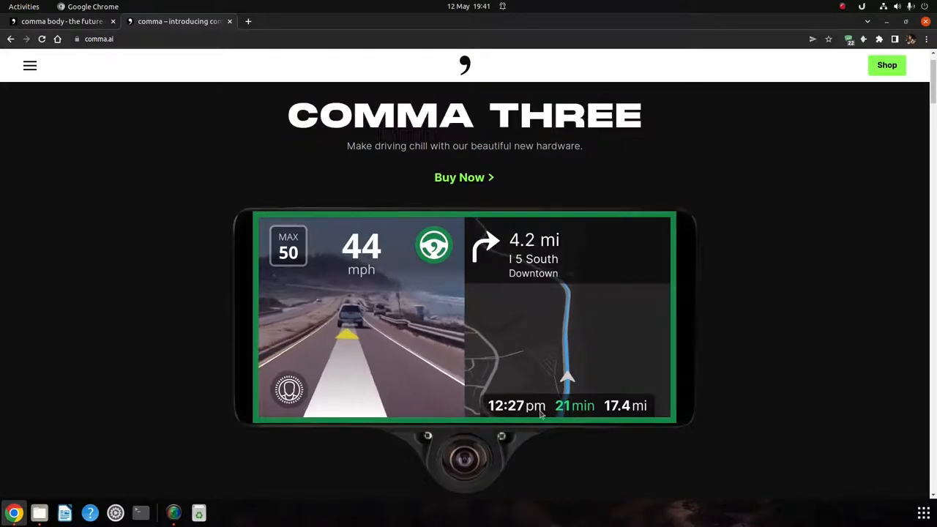
scroll("down", 3)
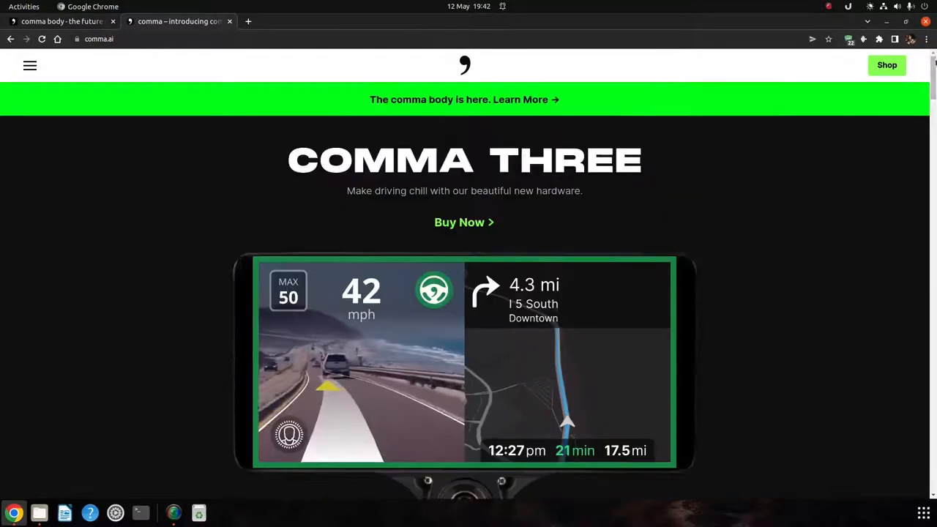
Read down the comma three feature sections, then return to the 'comma body - the future of people' tab
scroll("down", 3)
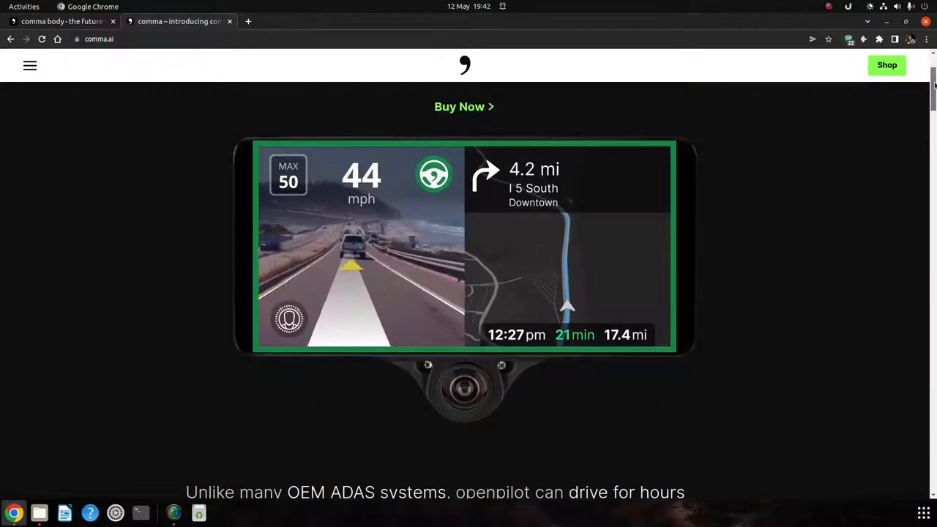
scroll("down", 3)
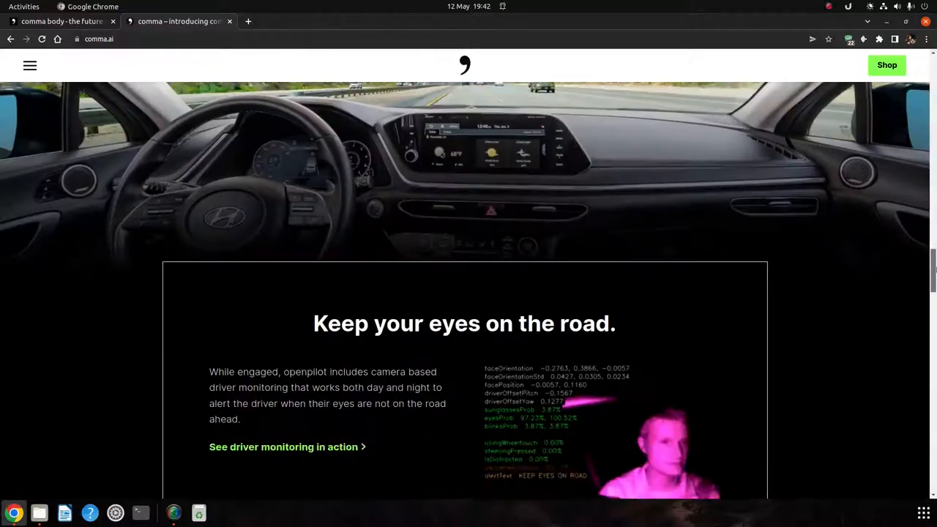
scroll("down", 3)
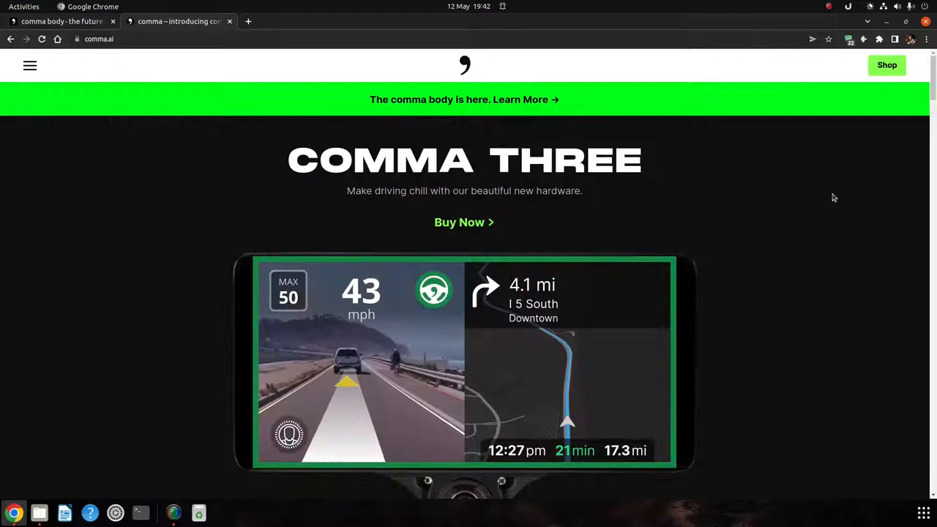
scroll("down", 3)
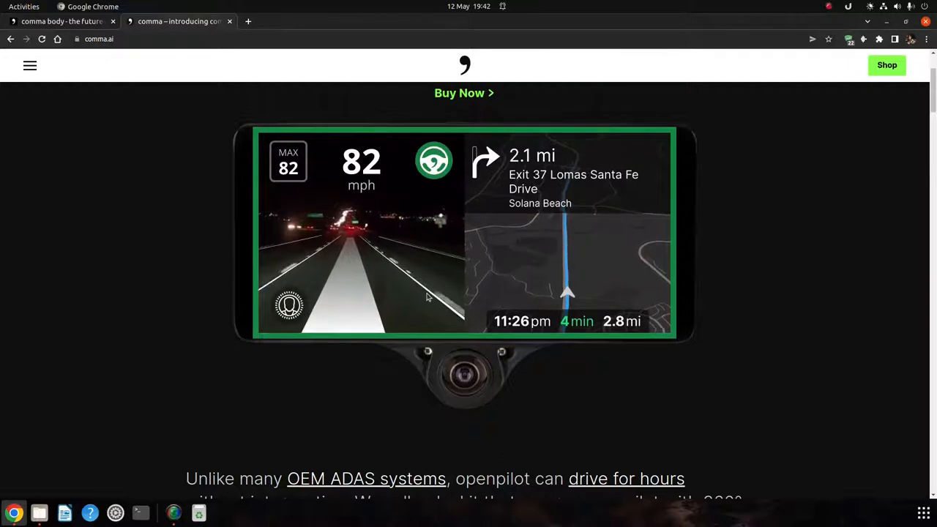
scroll("down", 3)
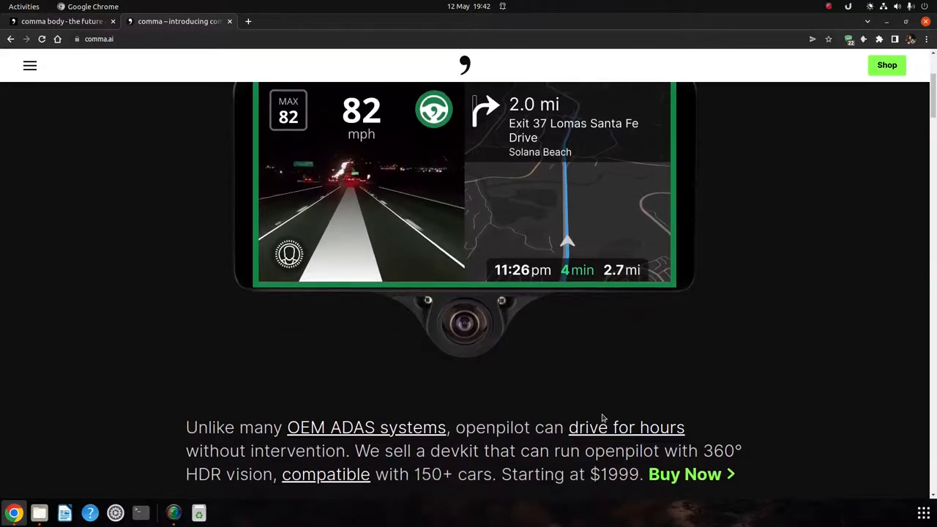
scroll("down", 3)
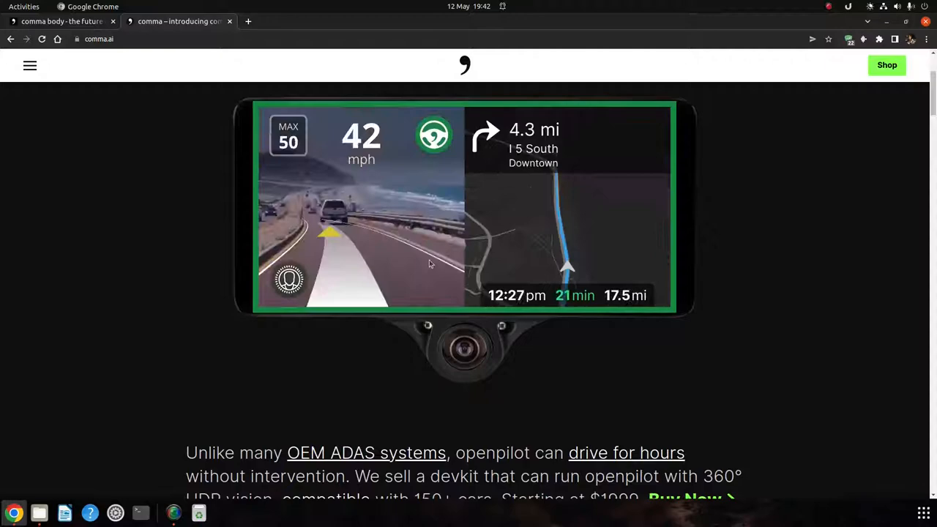
left_click(62, 21)
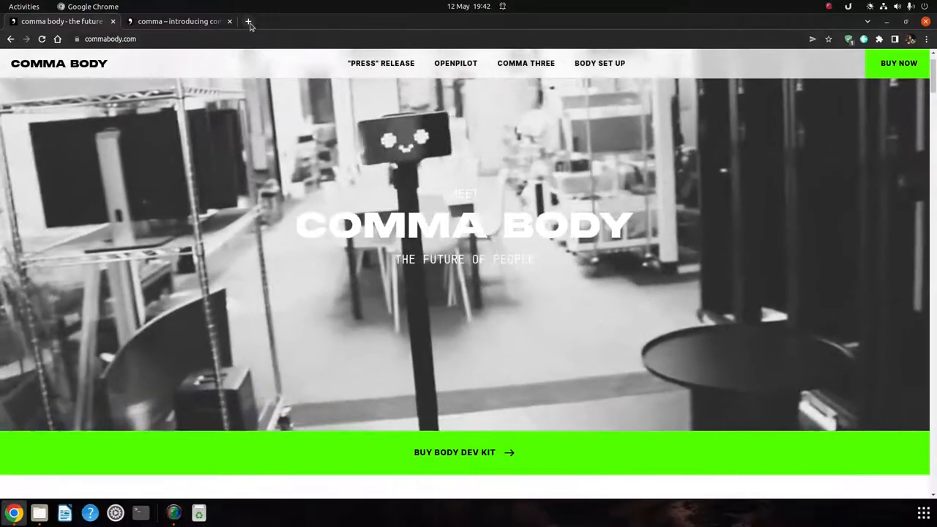
Search Google Images for tesla bot and preview the Conversation photo and InsideEVs infographic
type("telsa bot")
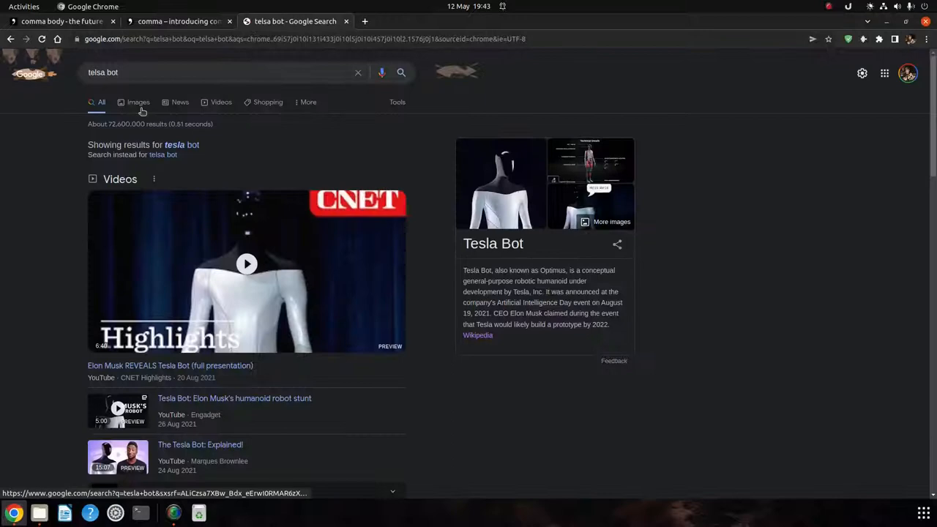
left_click(138, 102)
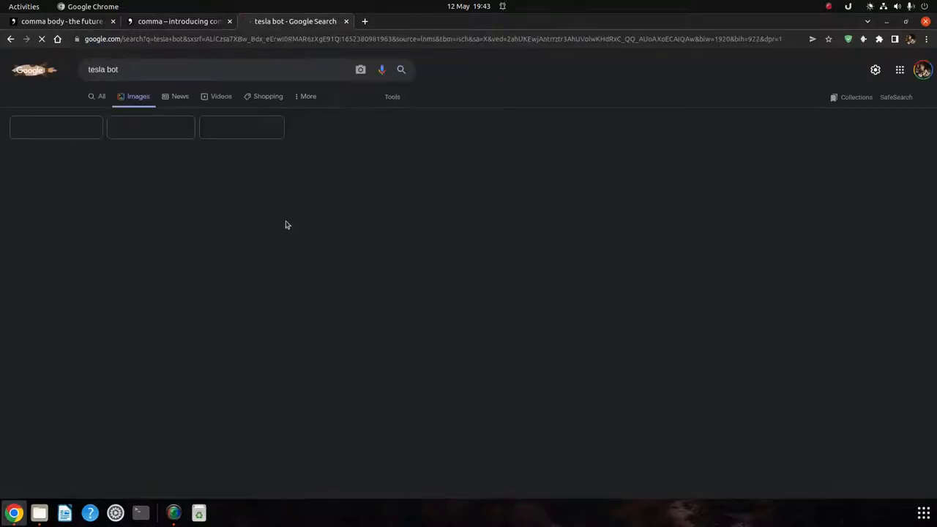
left_click(328, 125)
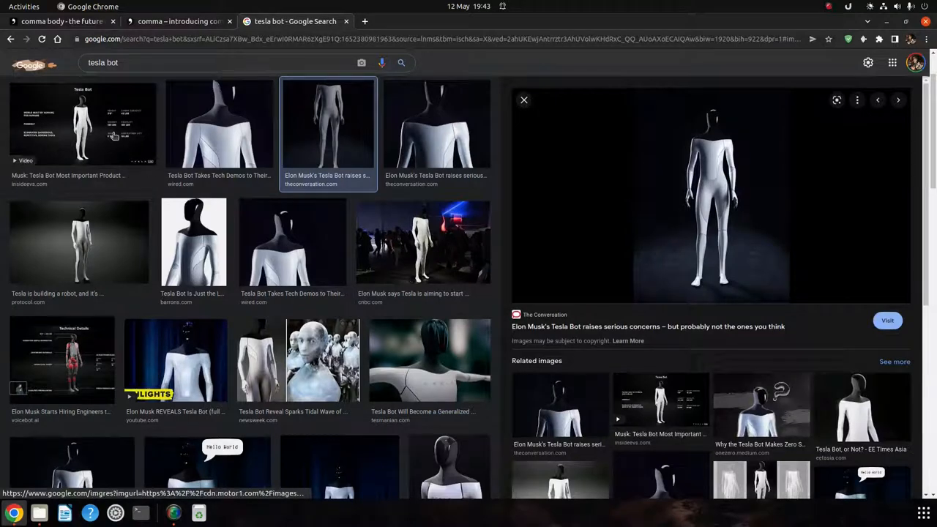
left_click(82, 123)
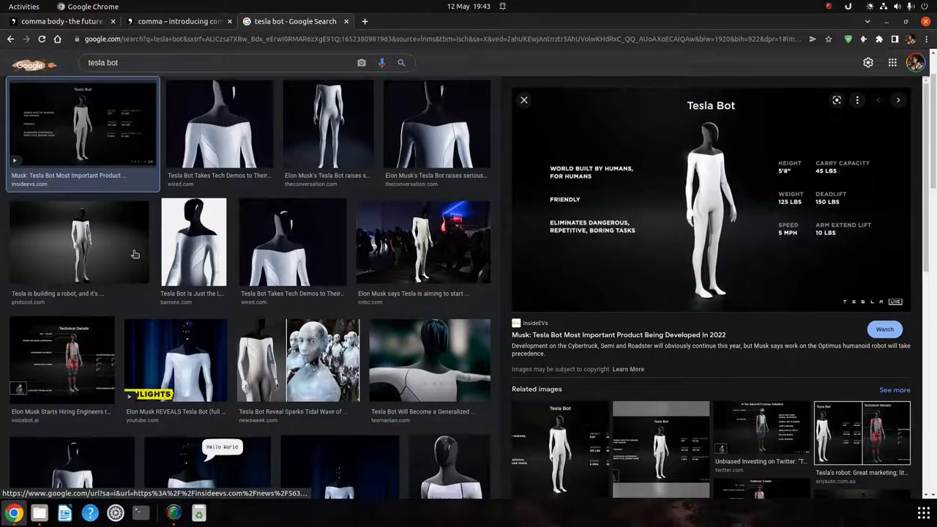
scroll("down", 3)
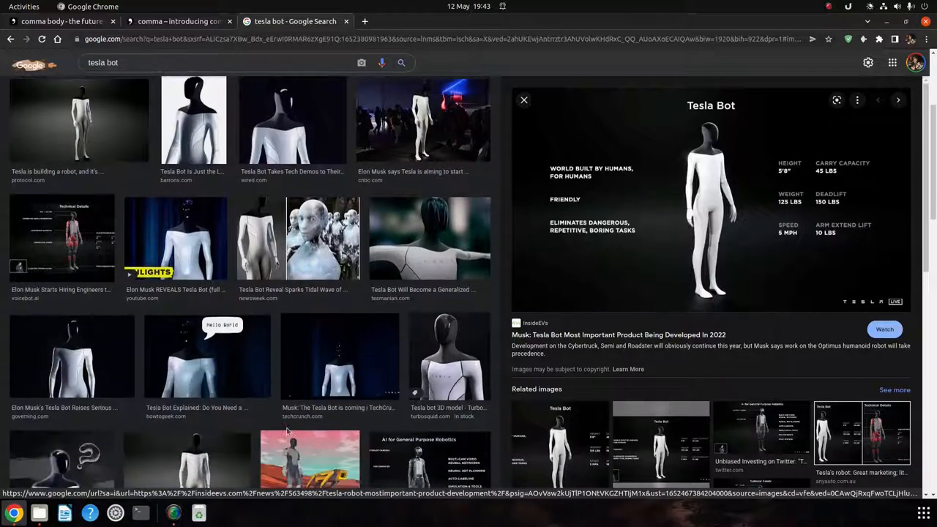
Preview the WIRED close-up, the infographic again, the Protocol image and the Twitter robot lineup
left_click(448, 356)
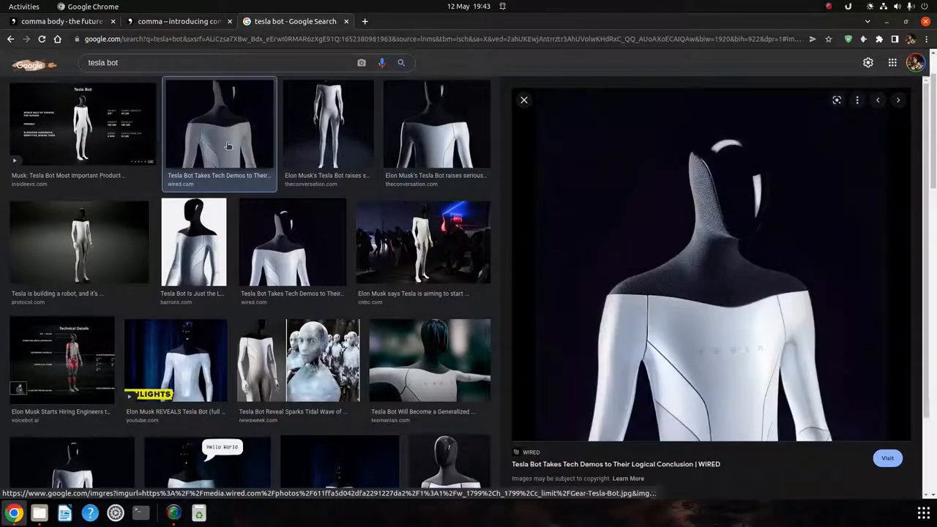
left_click(82, 124)
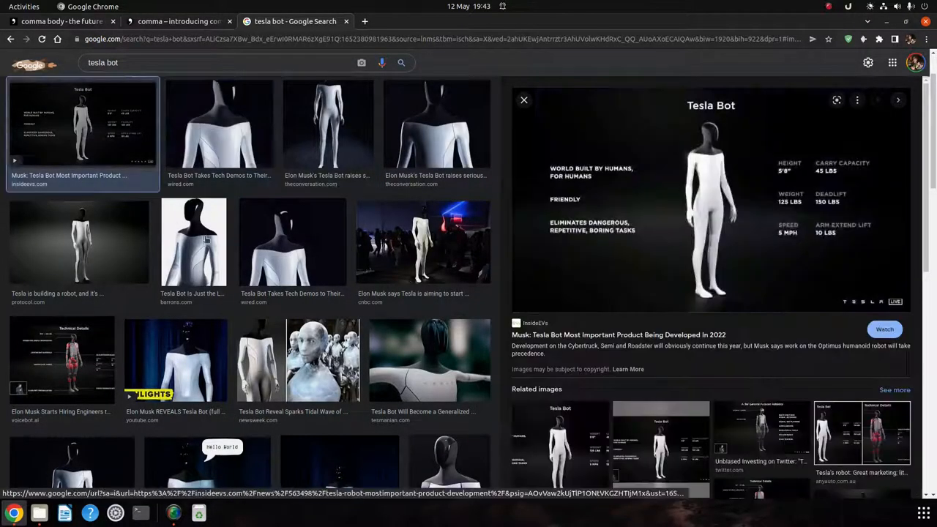
left_click(79, 242)
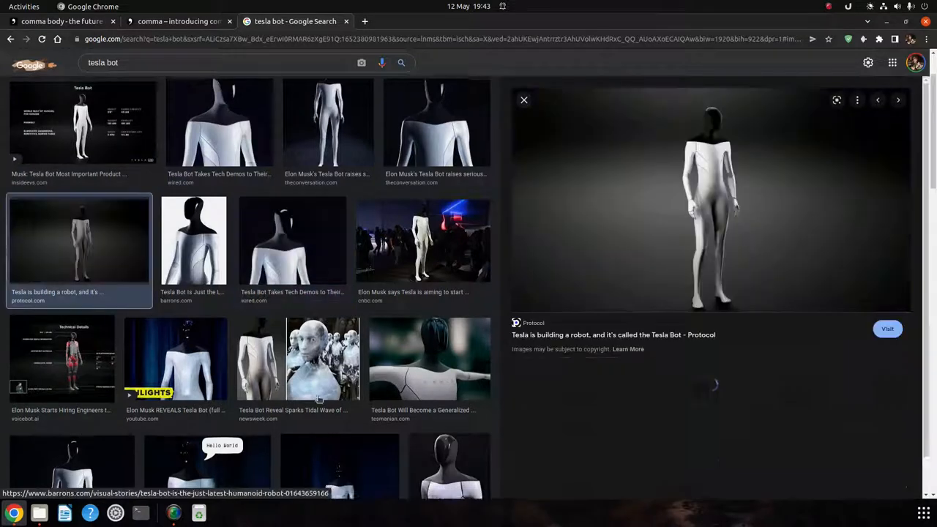
scroll("down", 3)
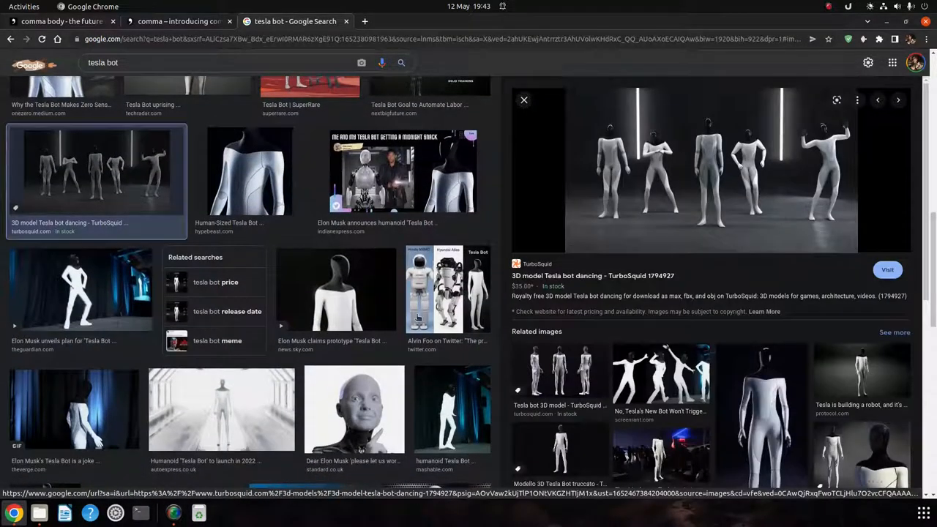
left_click(448, 264)
type("y")
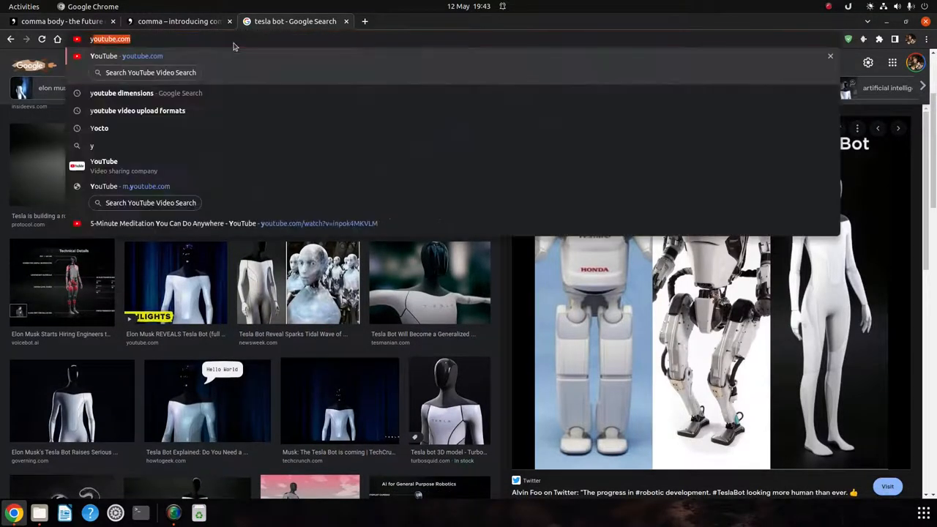
Search YouTube for 'tesla bot dancing' and play the Guardian 'Elon Musk unveils plan for Tesla Bot' video
type("tesla bot")
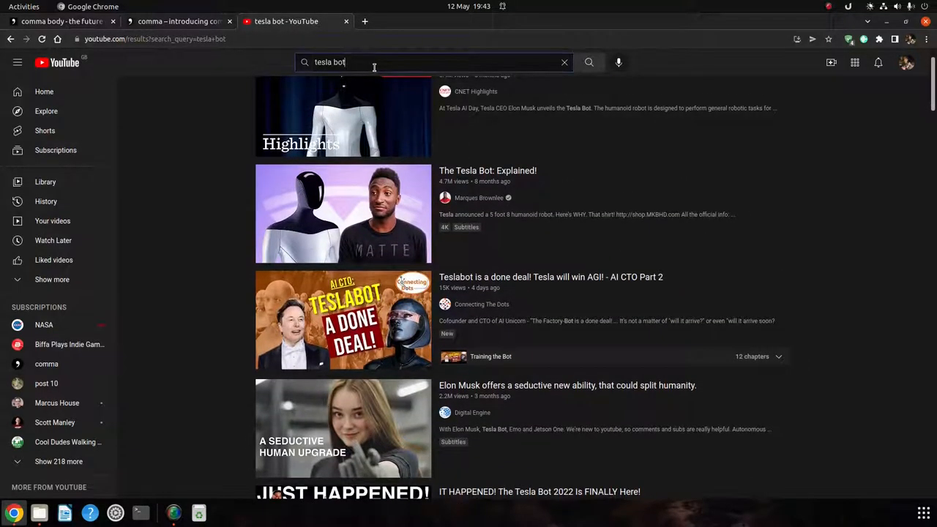
type("dancing")
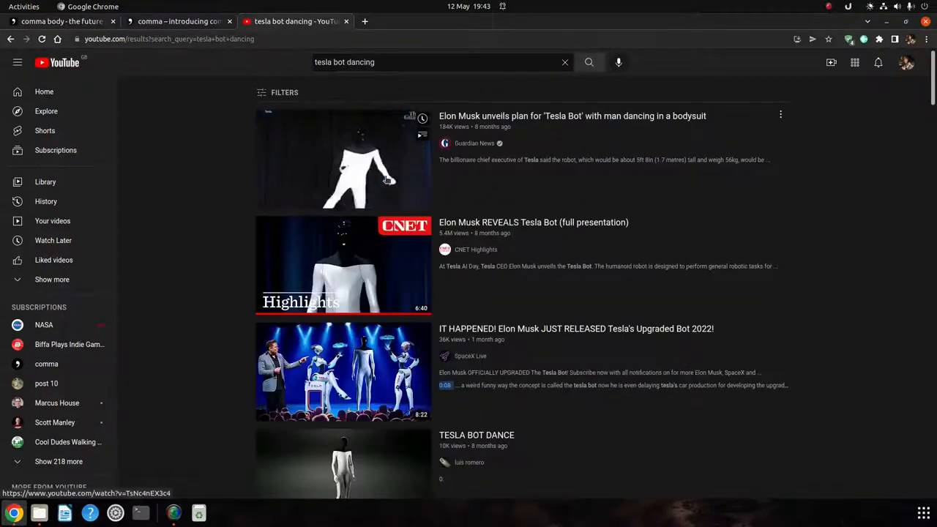
left_click(344, 159)
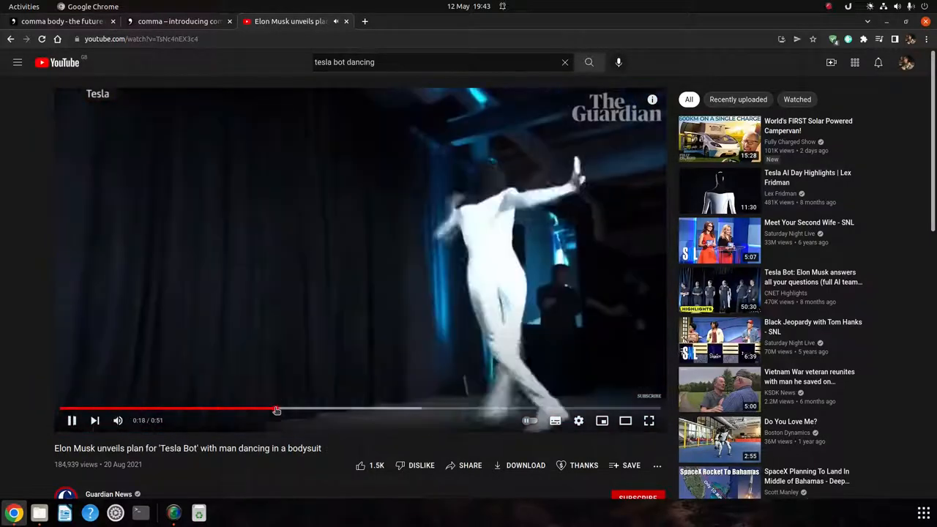
mouse_move(118, 420)
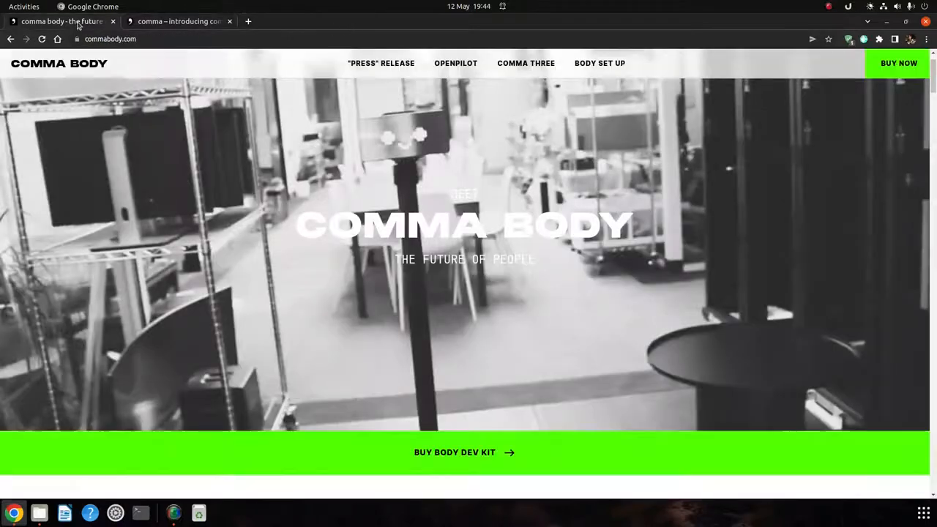
Glance at the comma.ai tab, review the comma body specs, and go to its Buy Now shop listing
left_click(178, 22)
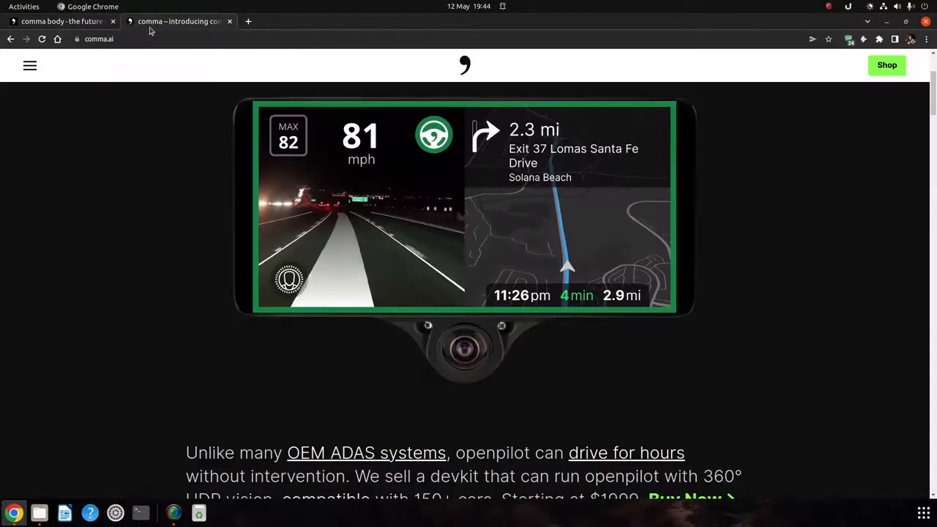
left_click(61, 22)
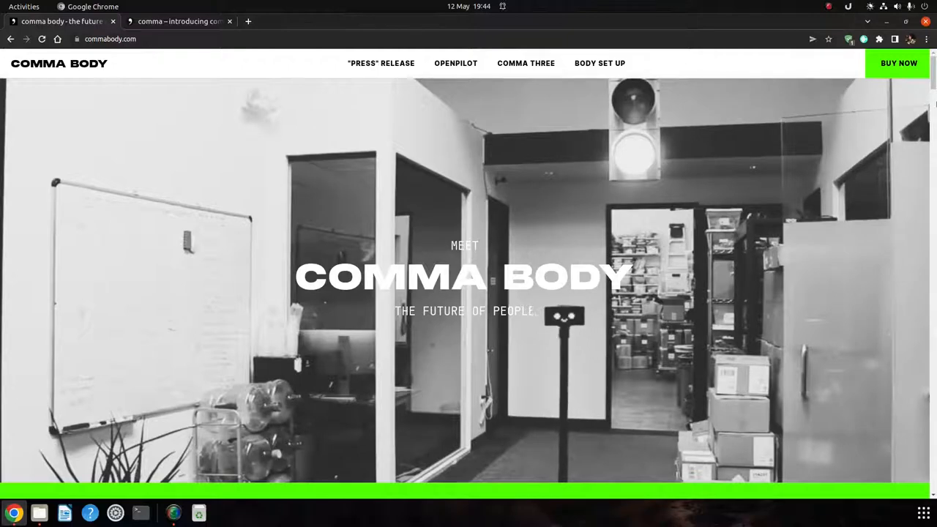
scroll("down", 3)
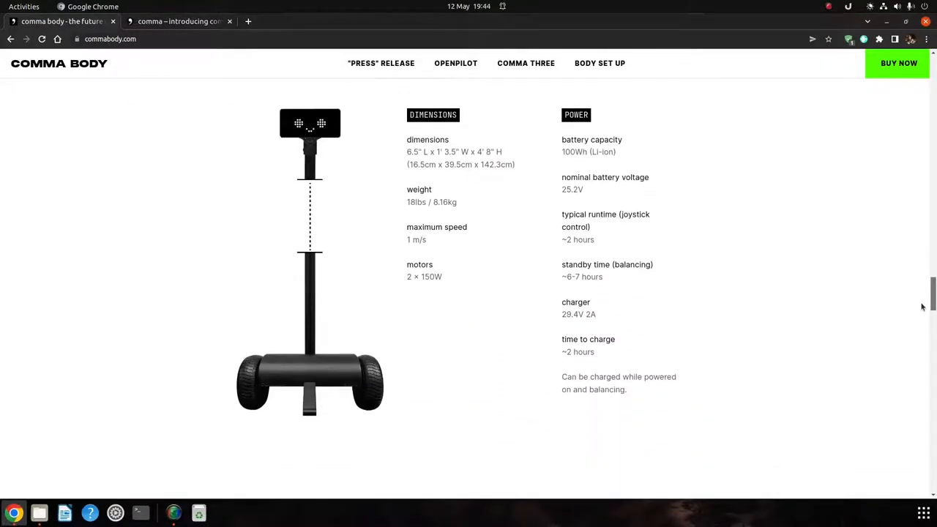
left_click(897, 63)
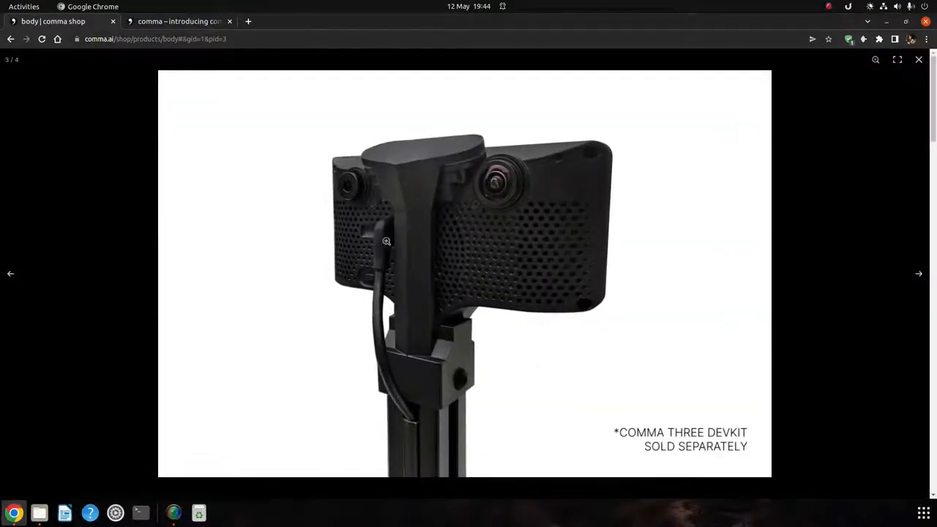
Close the enlarged photo on the $999 comma body listing and start a new tab for YouTube
left_click(920, 59)
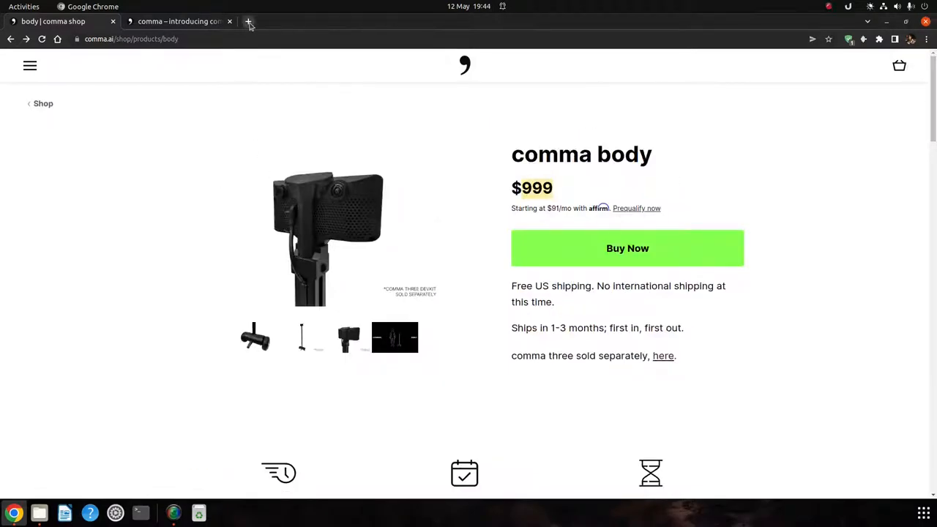
left_click(249, 21)
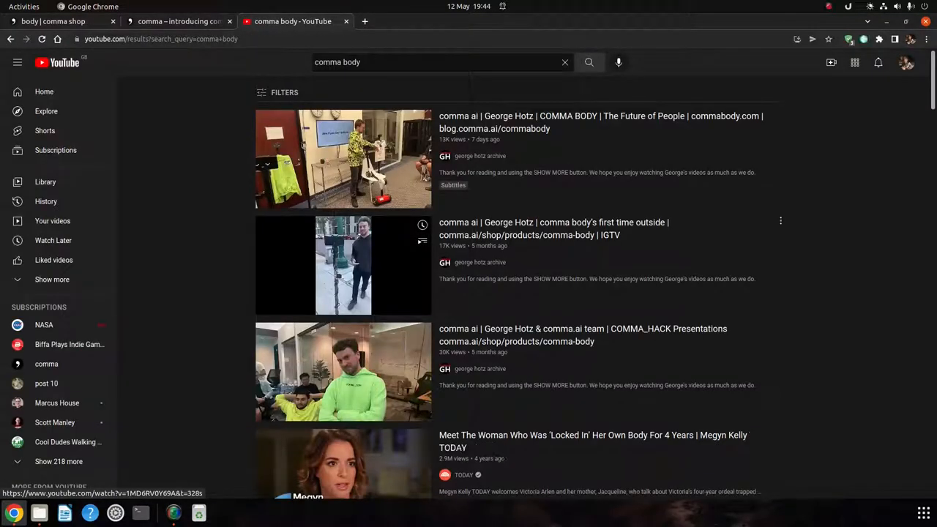
Play 'comma body's first time outside | IGTV' and switch back to the comma shop tab
left_click(343, 264)
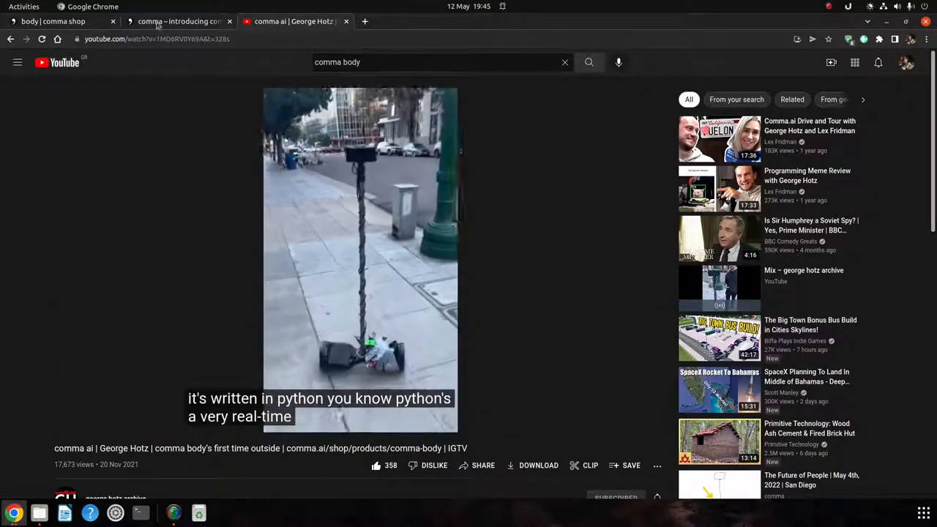
left_click(53, 21)
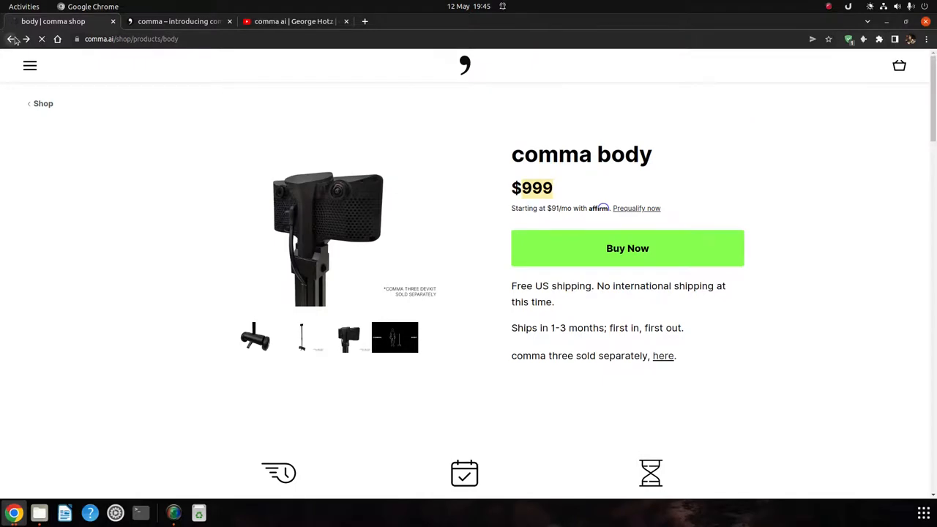
Go back to commabody.com and read down past the mission line to the Buy Body Dev Kit section
left_click(12, 39)
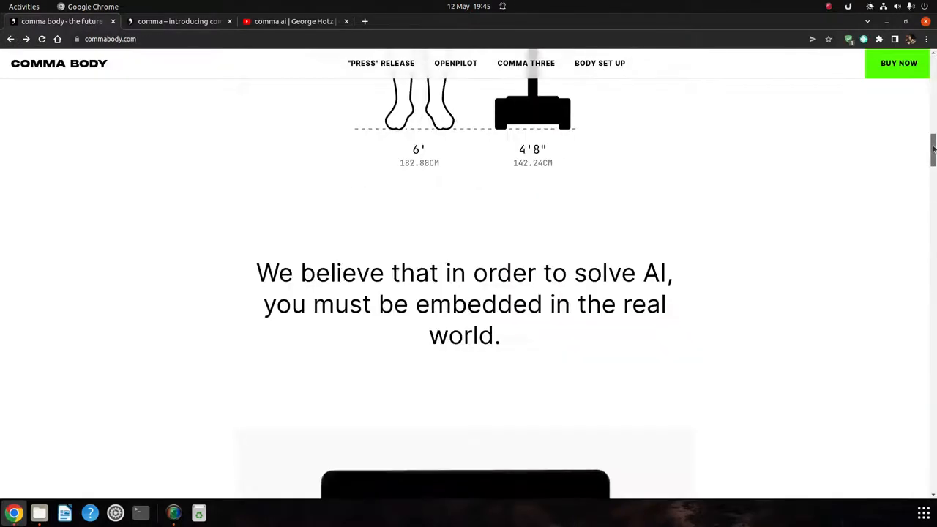
scroll("down", 3)
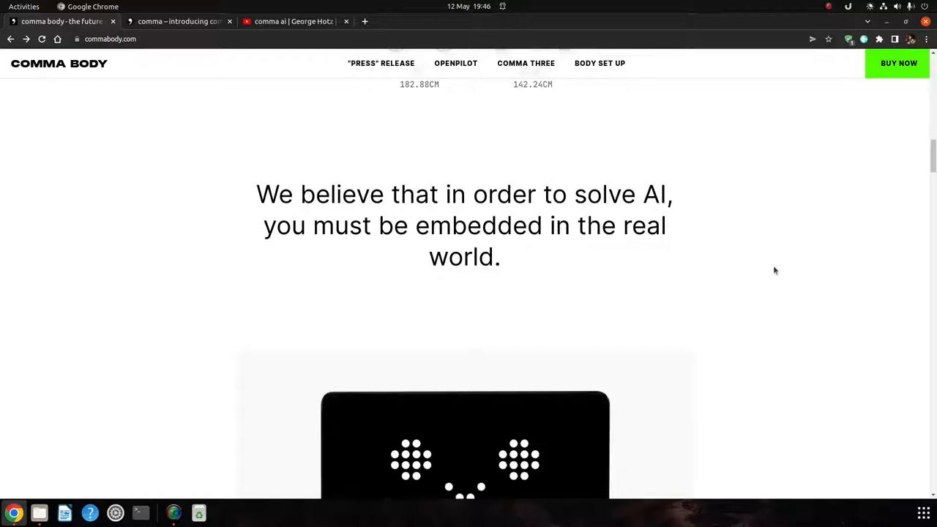
scroll("down", 3)
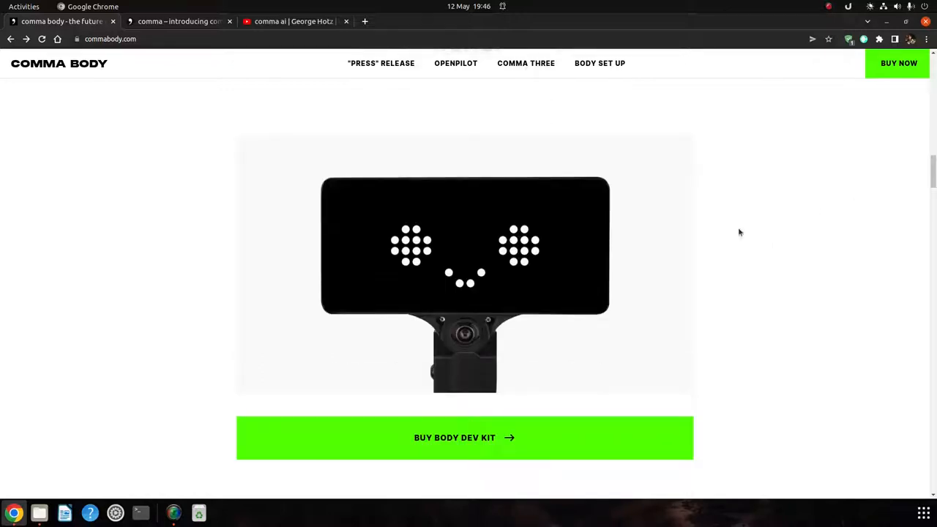
mouse_move(634, 267)
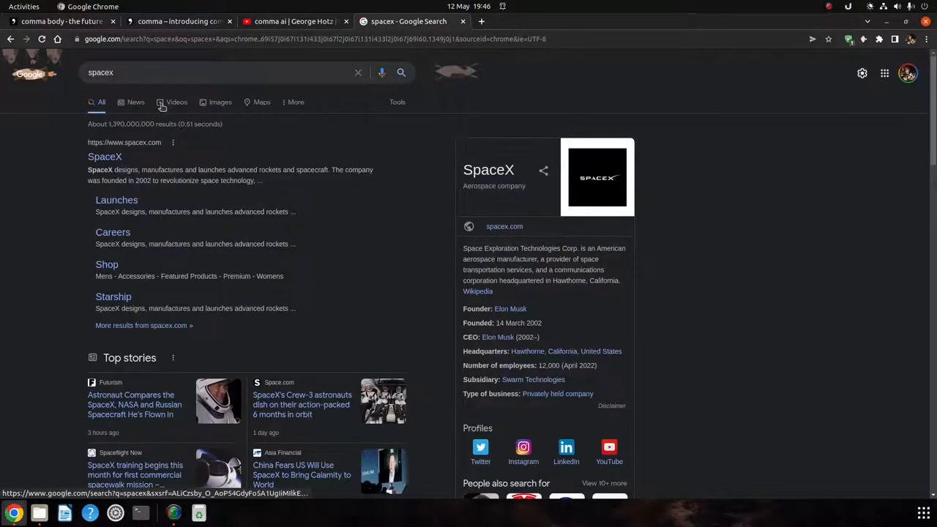
View SpaceX image results, preview the space dominance rocket launch photo, and edit the query to 'spacex starship'
left_click(220, 103)
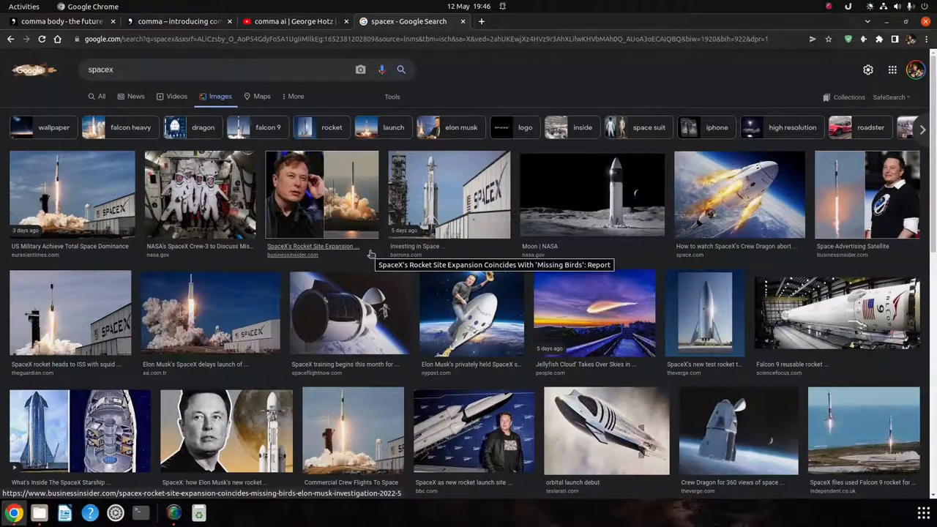
left_click(70, 194)
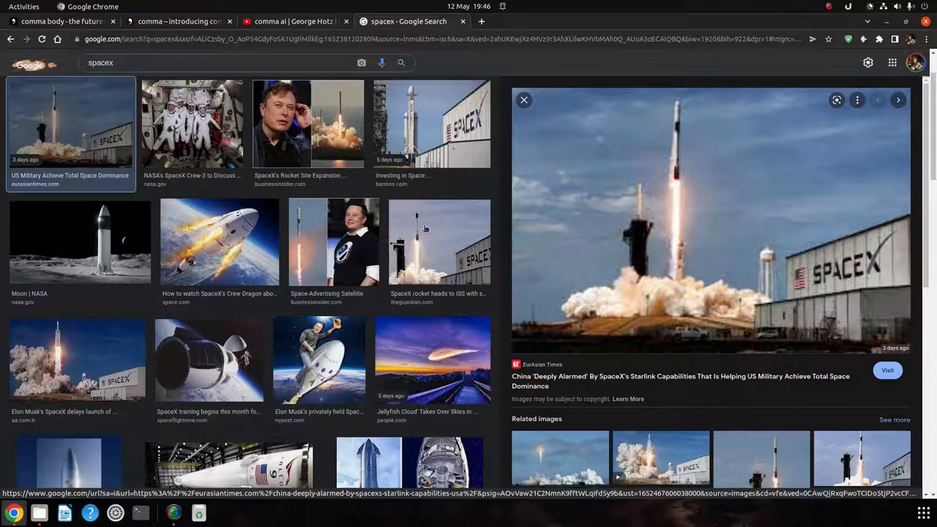
left_click(440, 242)
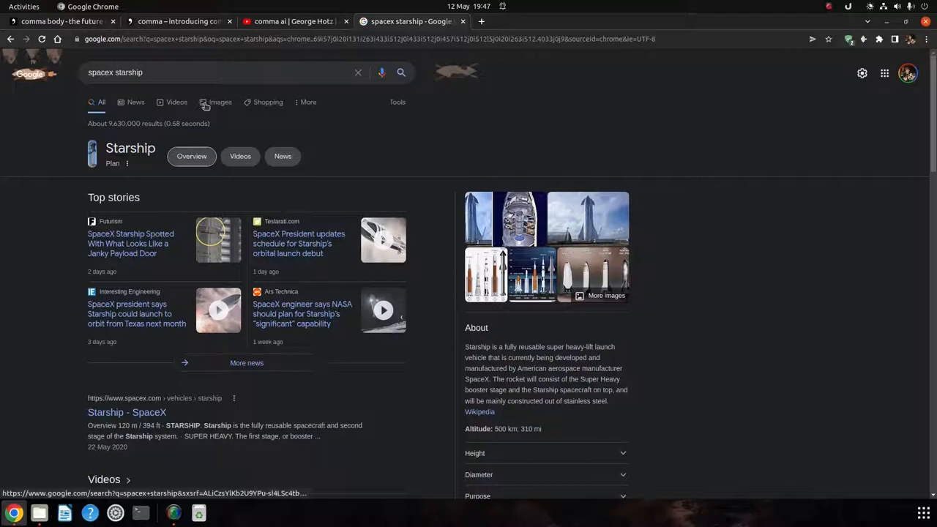
View Starship image results, preview 'What's Inside The SpaceX Starship?', and return to the comma body tab
left_click(220, 102)
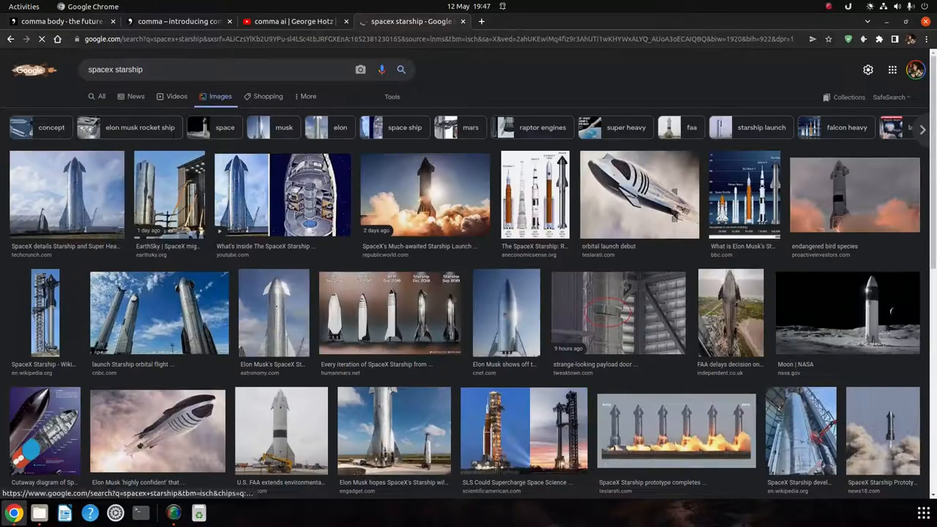
scroll("down", 3)
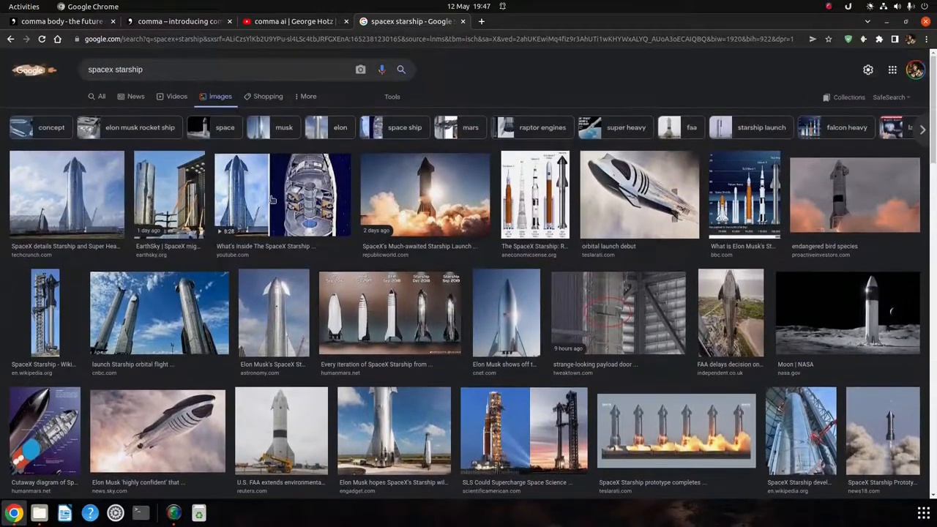
left_click(283, 193)
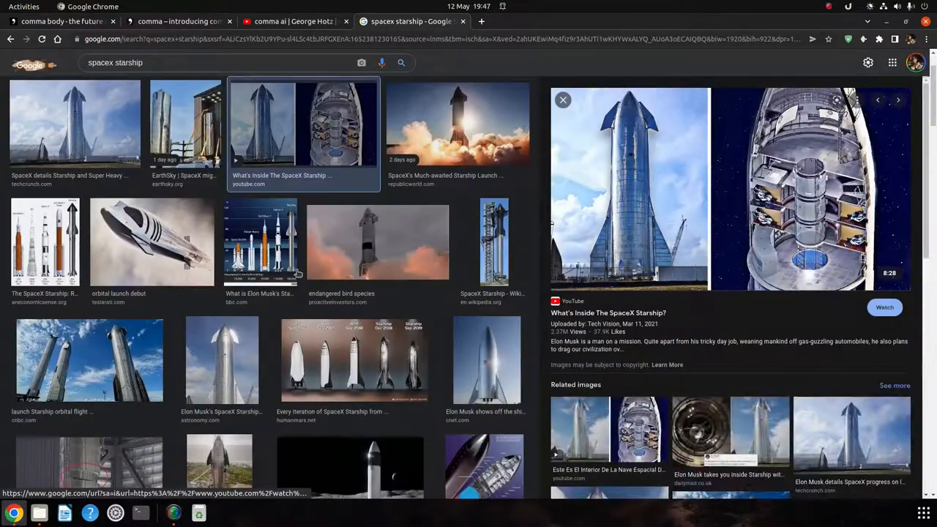
left_click(562, 99)
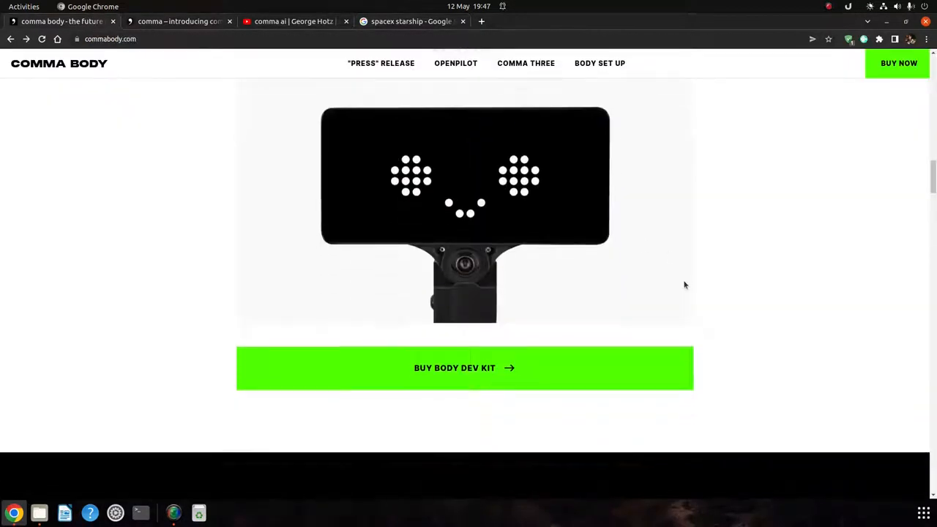
scroll("down", 3)
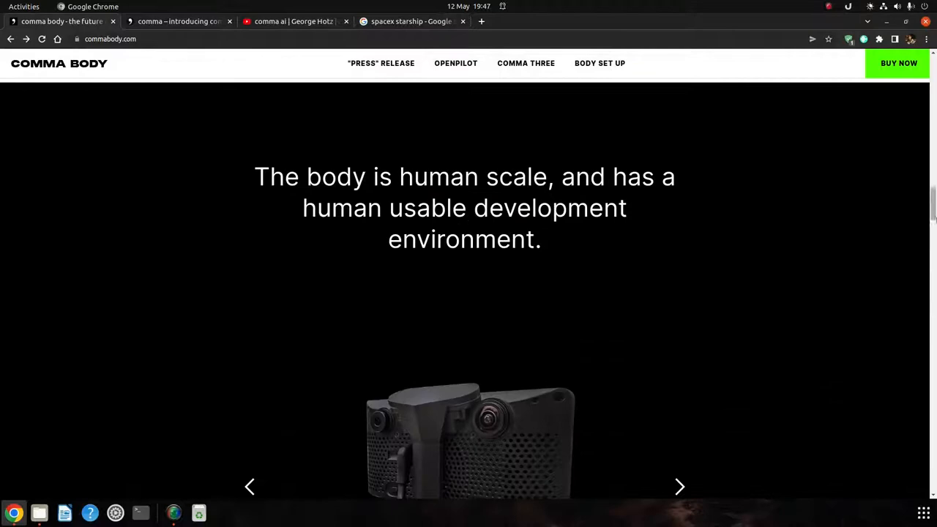
scroll("down", 3)
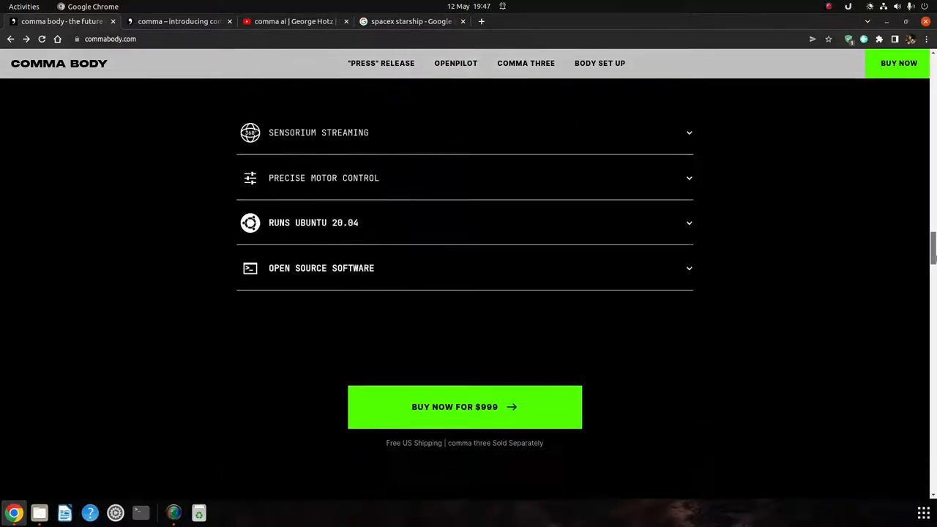
scroll("down", 3)
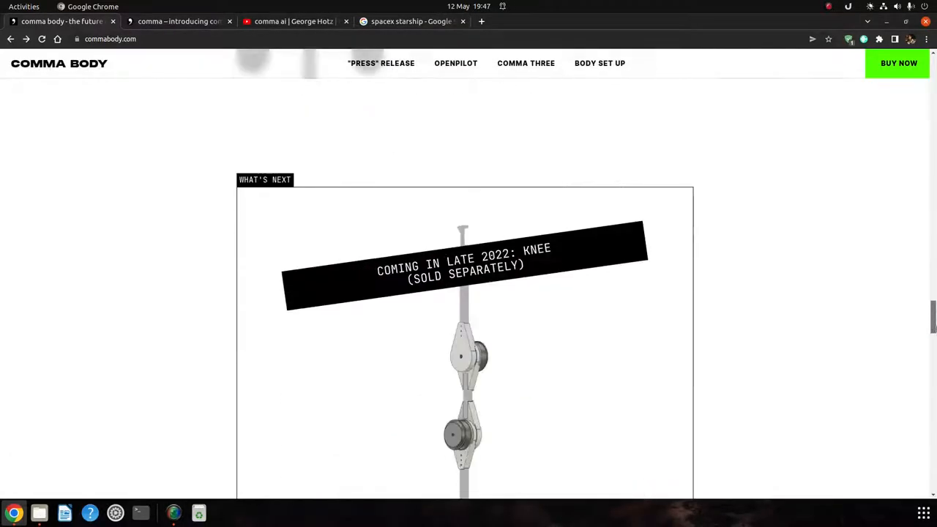
scroll("down", 3)
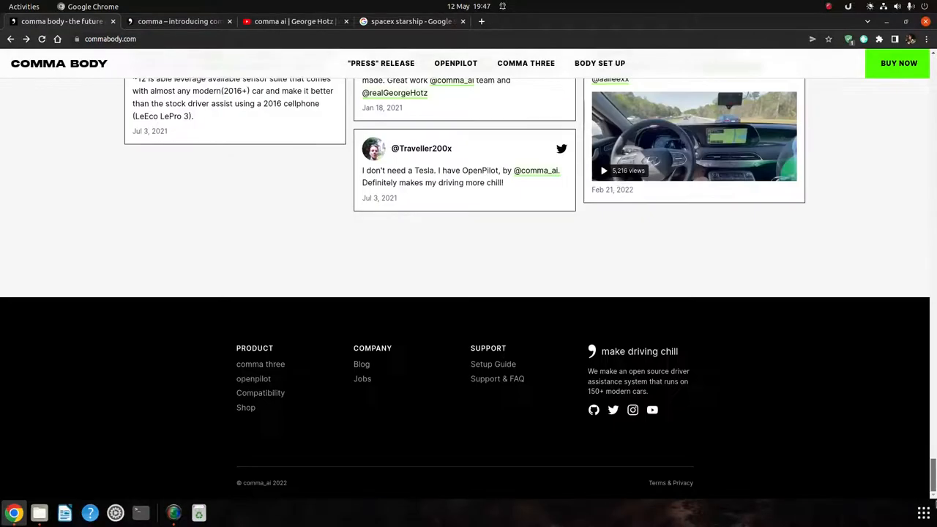
scroll("up", 3)
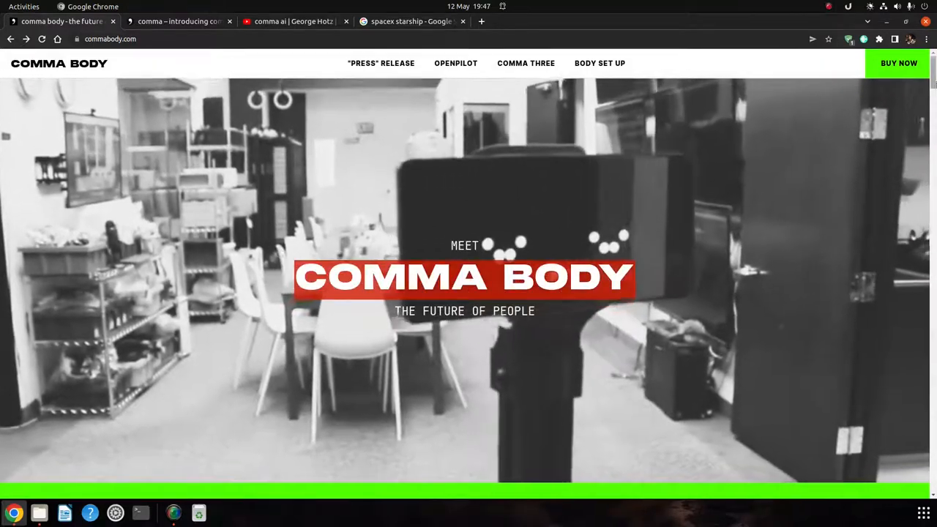
scroll("down", 3)
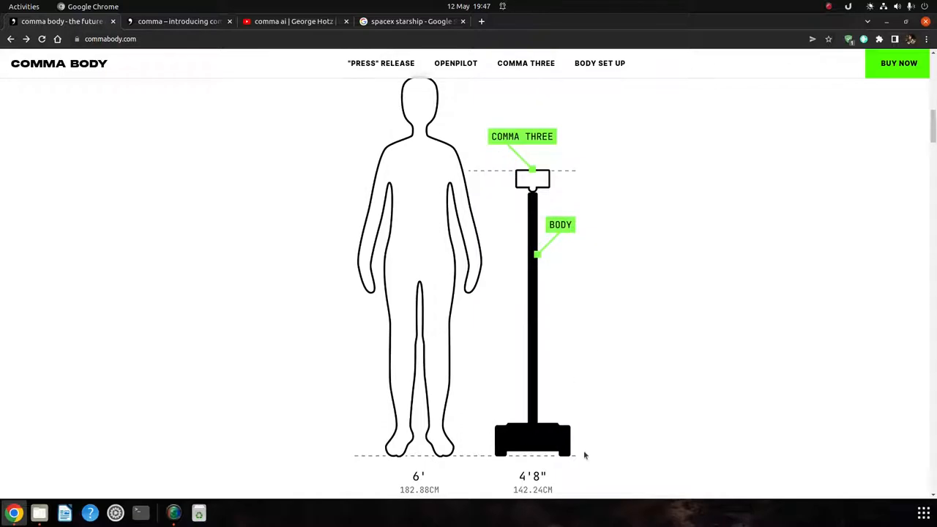
mouse_move(505, 450)
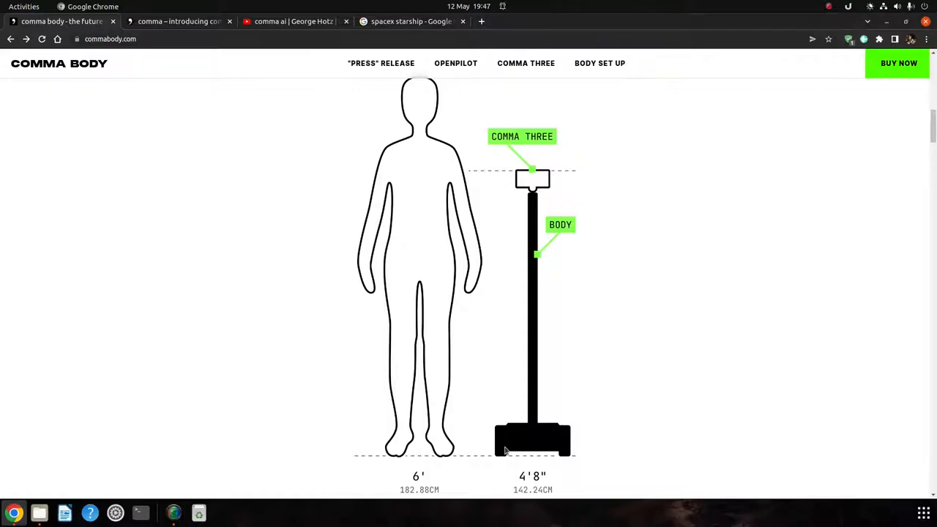
mouse_move(565, 201)
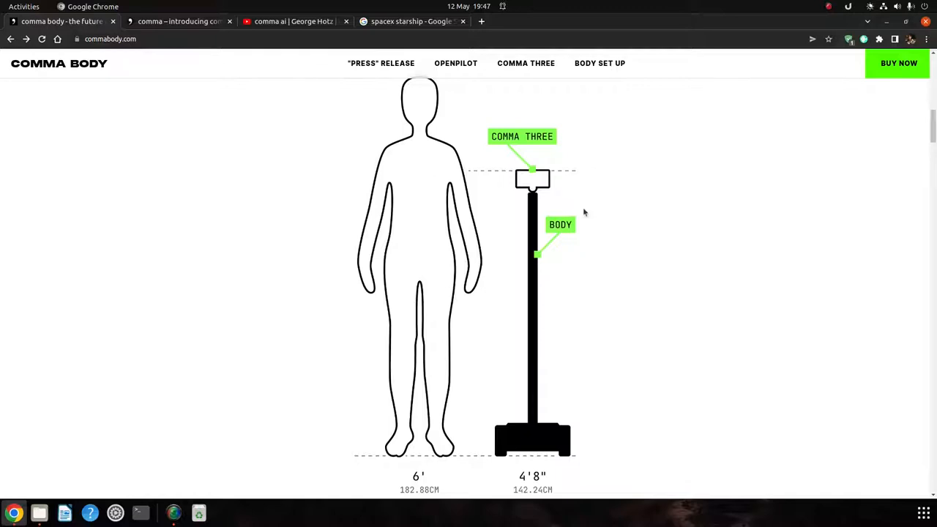
mouse_move(545, 174)
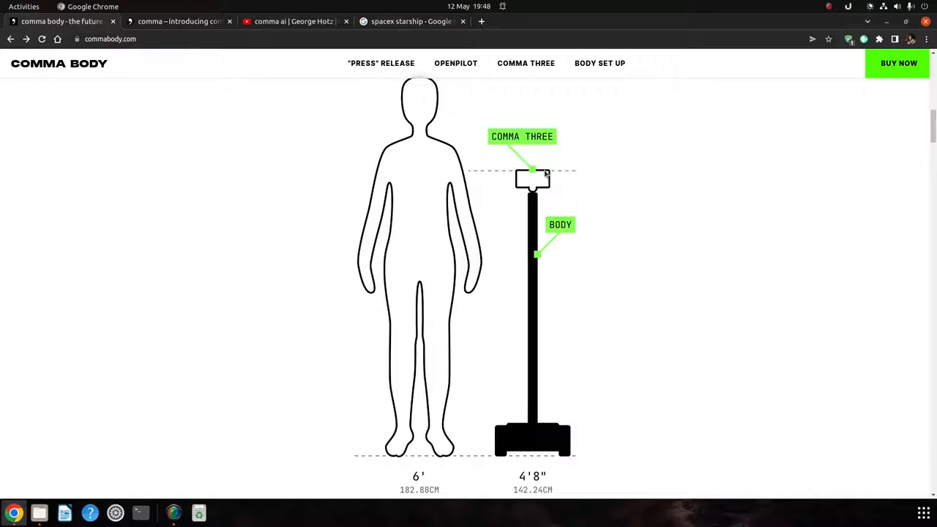
mouse_move(563, 189)
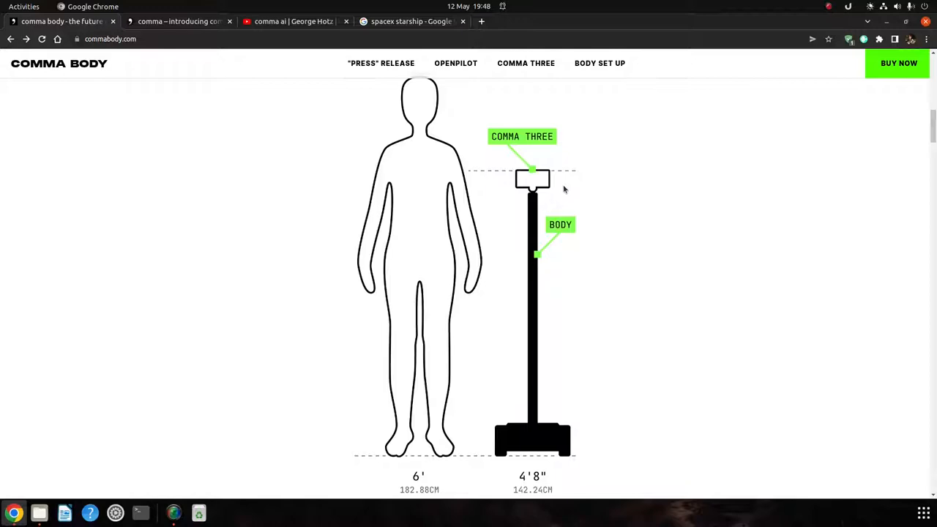
scroll("down", 3)
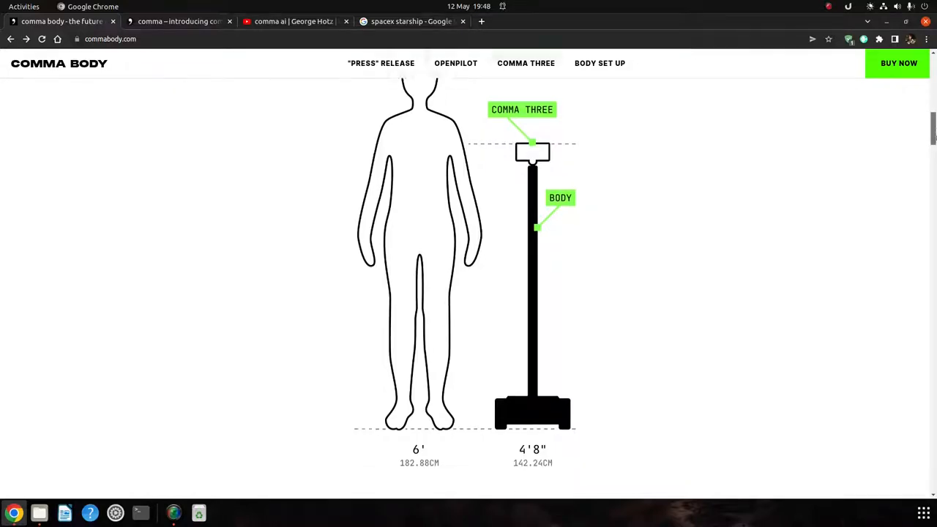
scroll("down", 3)
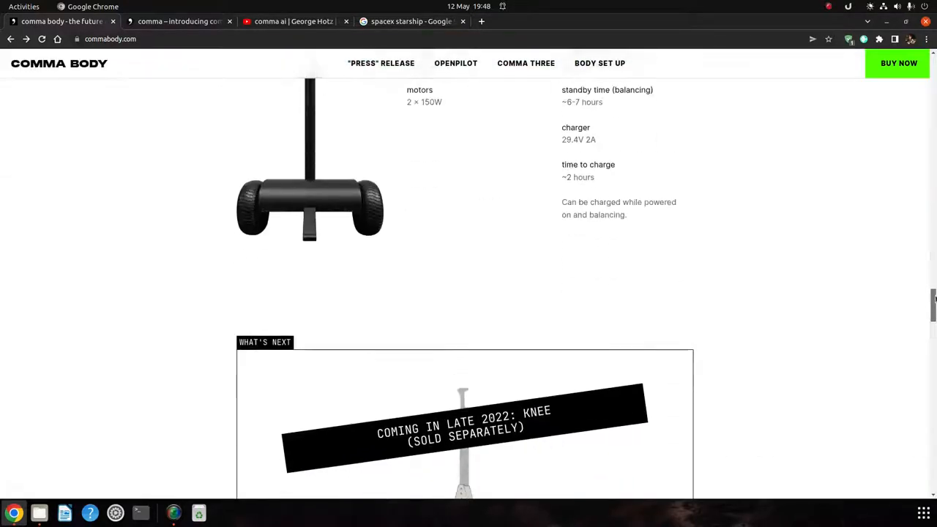
scroll("down", 3)
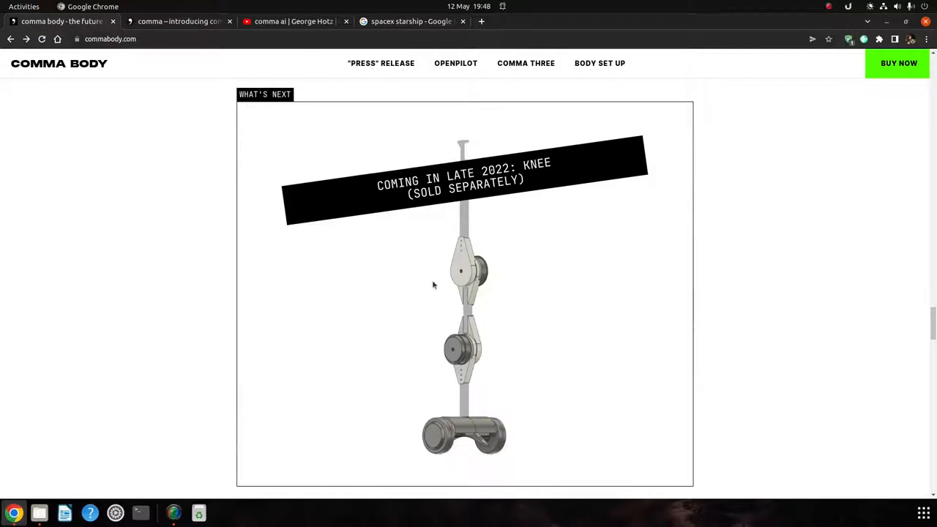
mouse_move(460, 346)
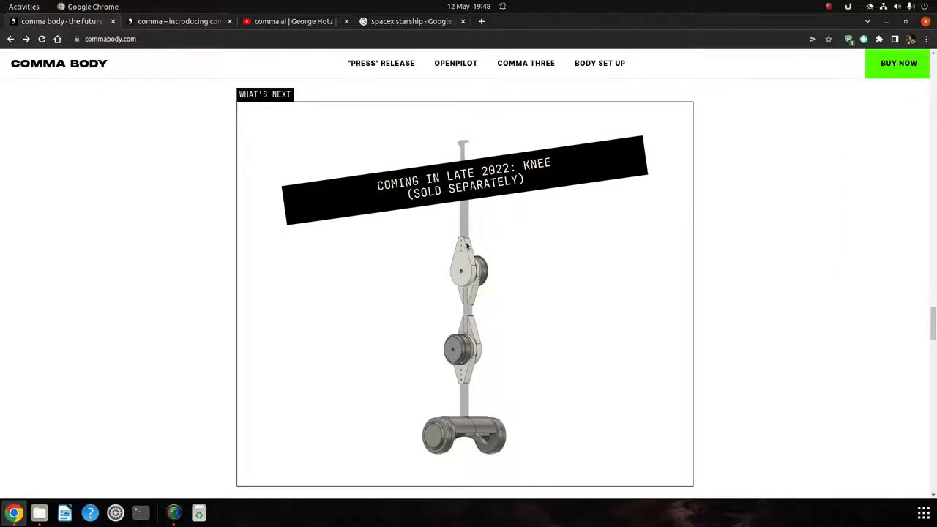
scroll("down", 3)
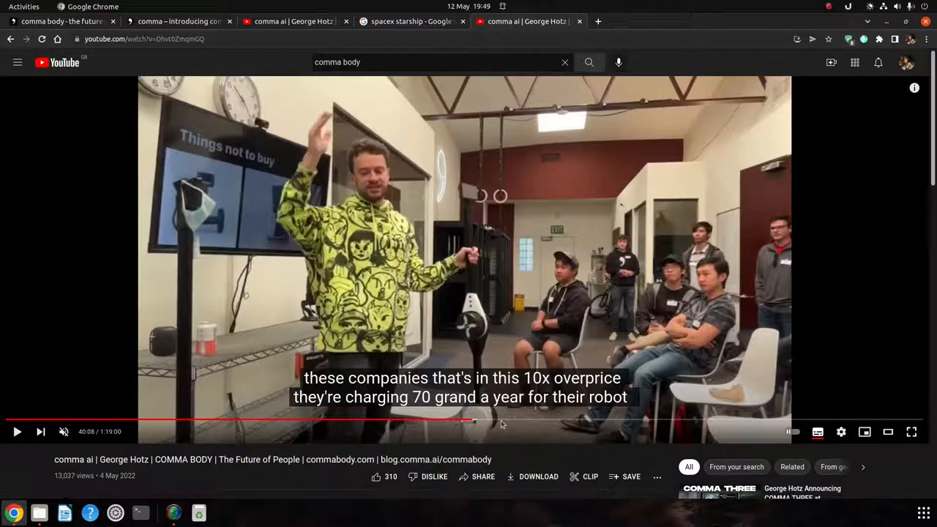
Seek the comma body talk to around 14, 12 and then 51 minutes in
left_click(535, 418)
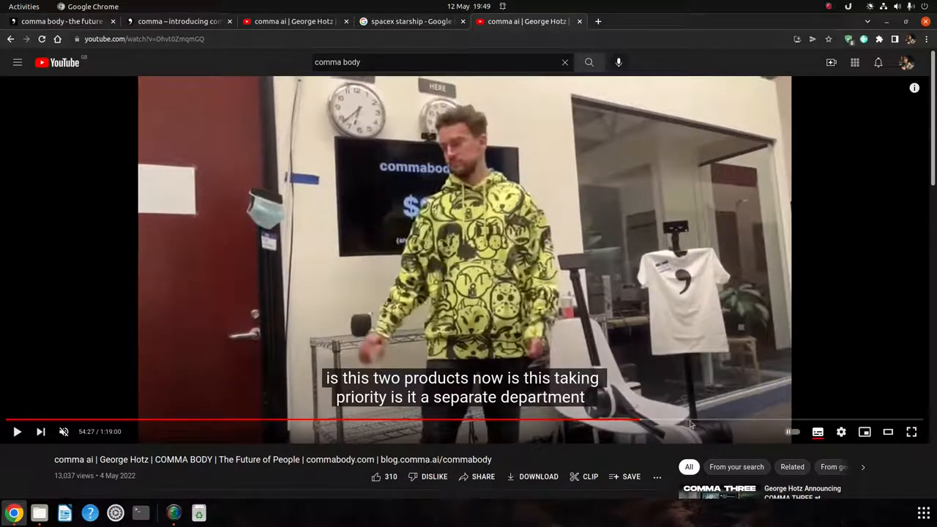
left_click(739, 419)
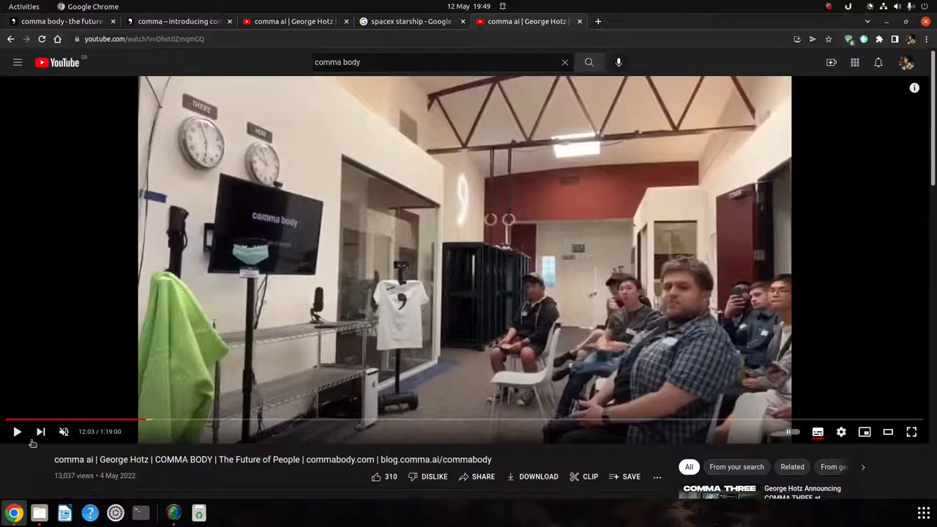
left_click(18, 431)
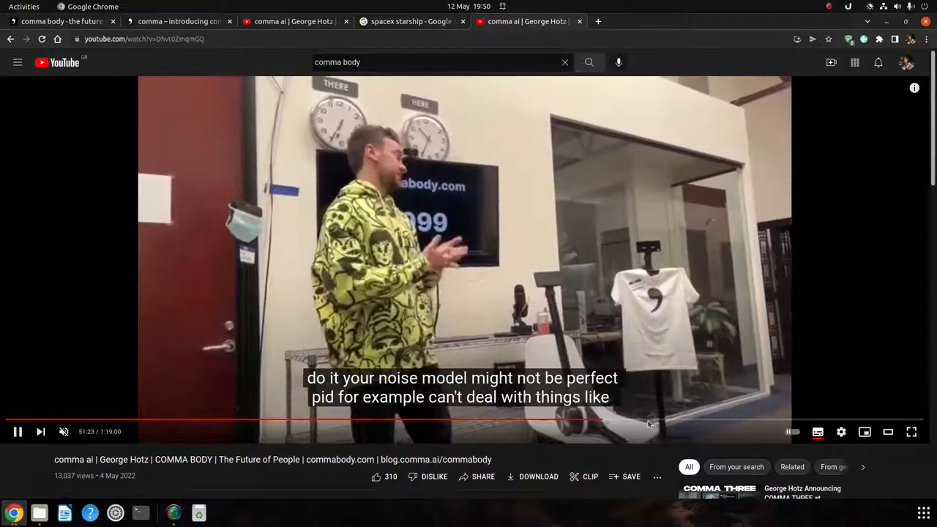
left_click(697, 418)
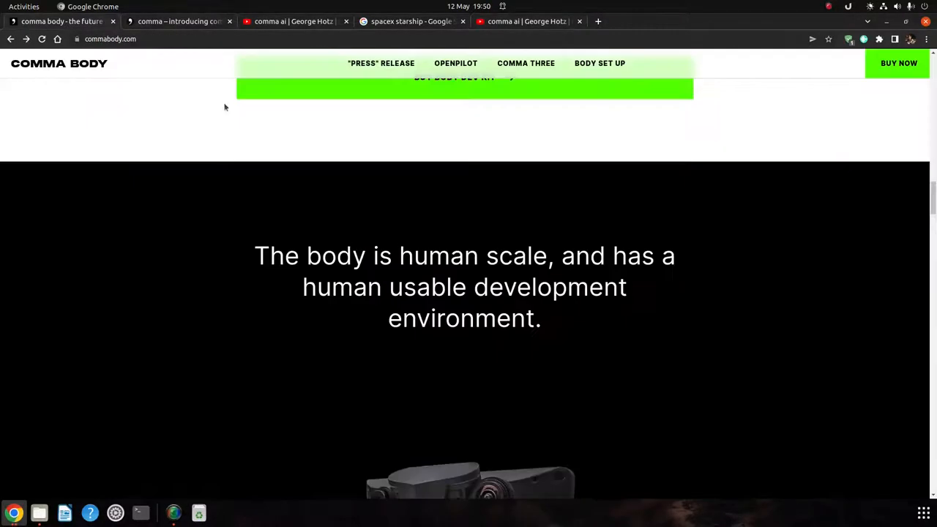
Subscribe to 'Get body updates' and reach the thanks-for-signing-up confirmation
scroll("up", 3)
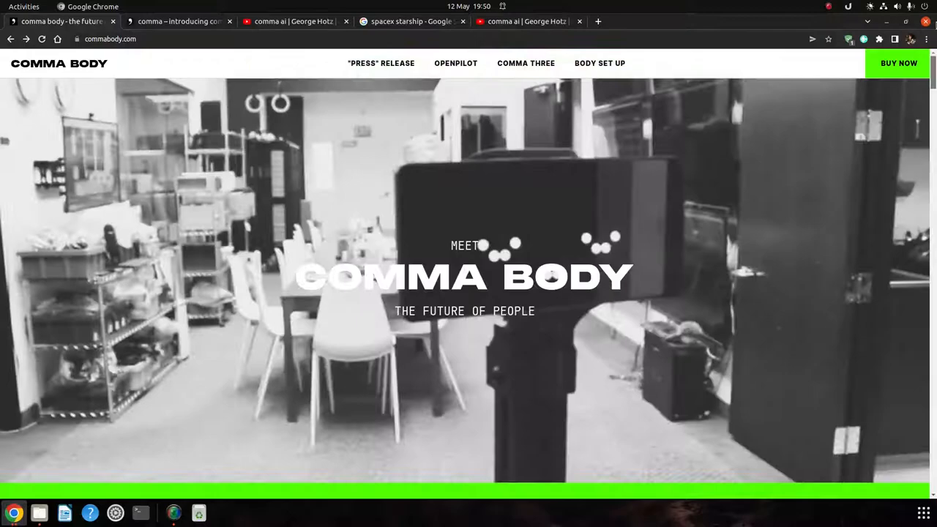
mouse_move(525, 63)
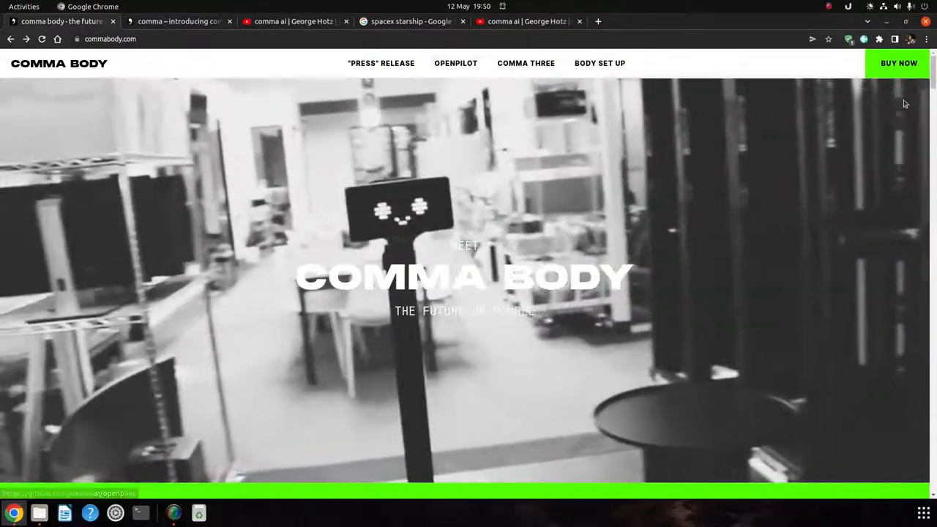
scroll("down", 3)
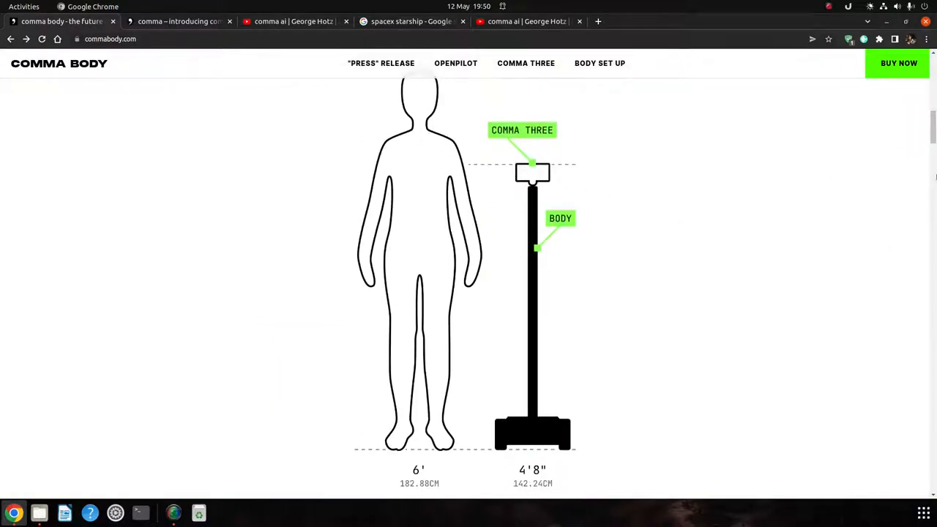
scroll("down", 3)
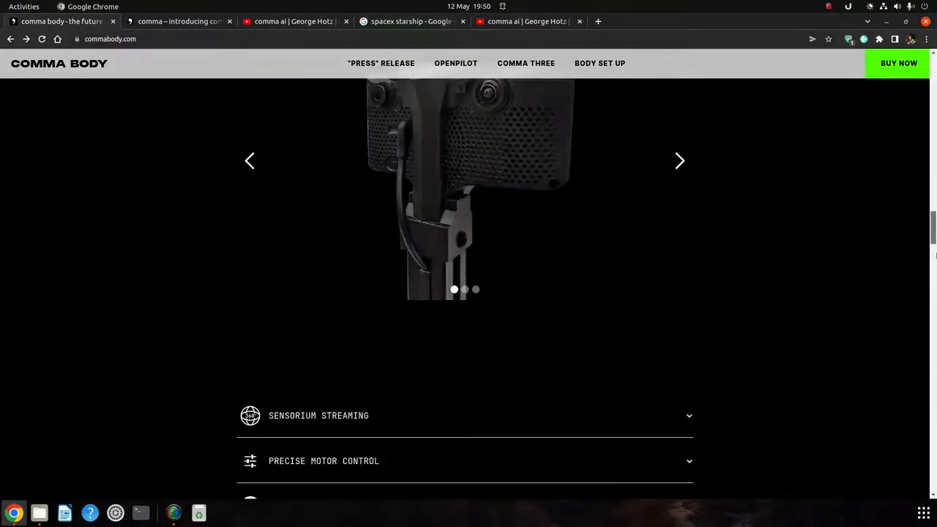
scroll("down", 3)
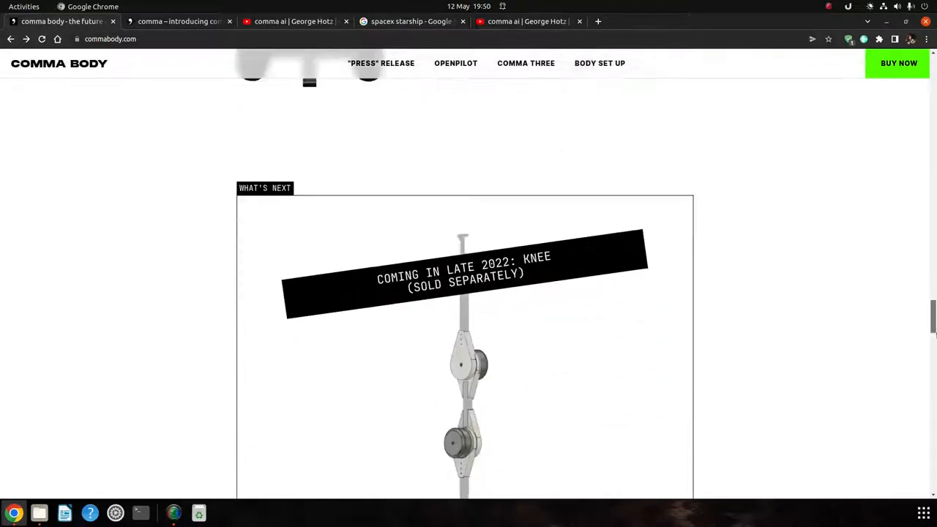
scroll("down", 3)
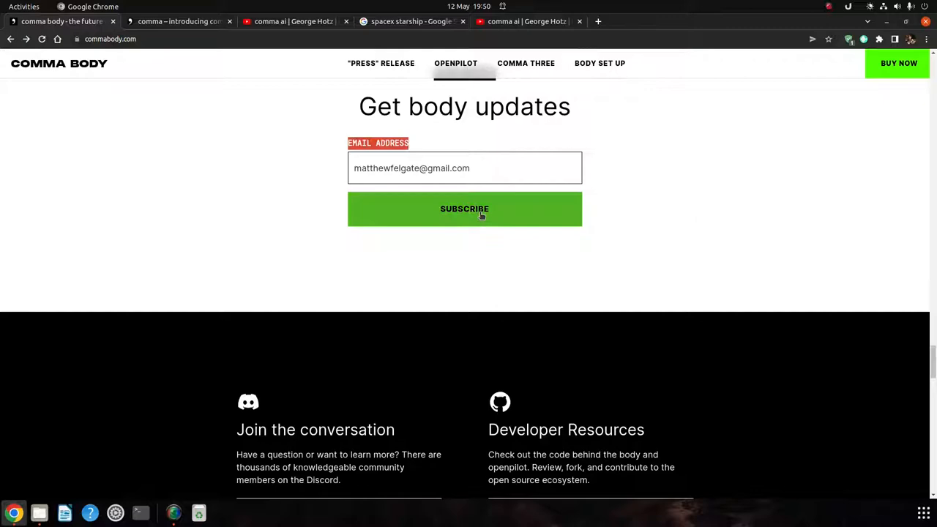
left_click(464, 208)
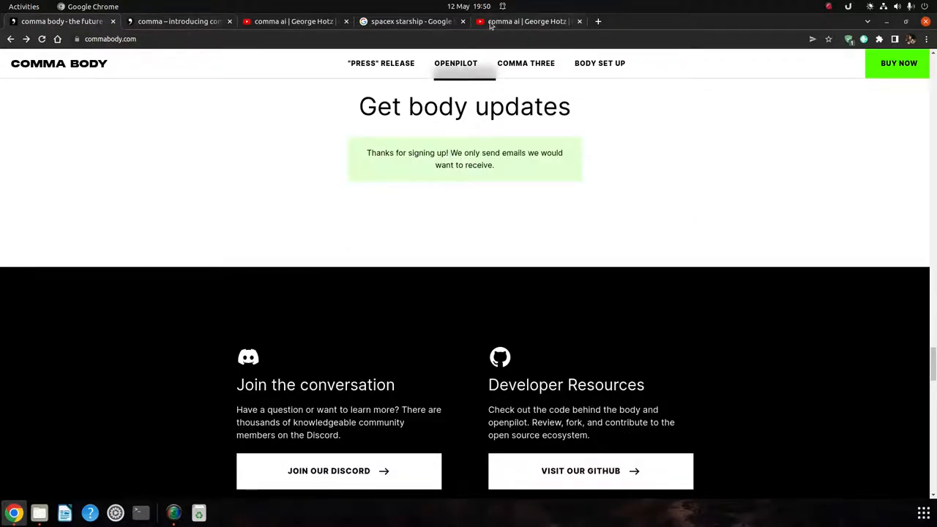